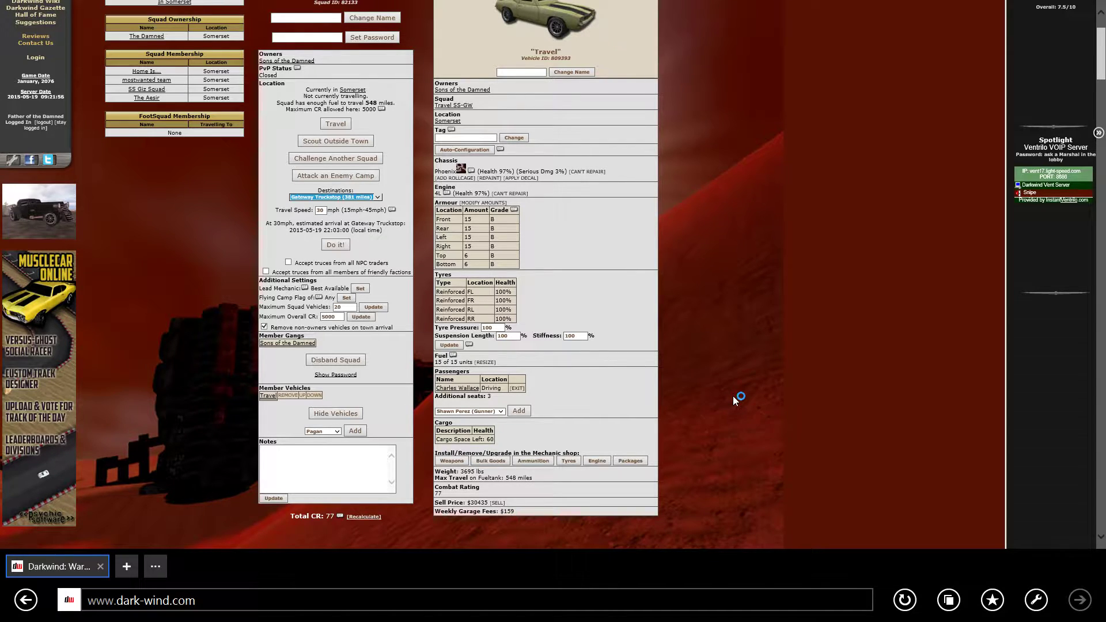
pyautogui.moveTo(734, 401)
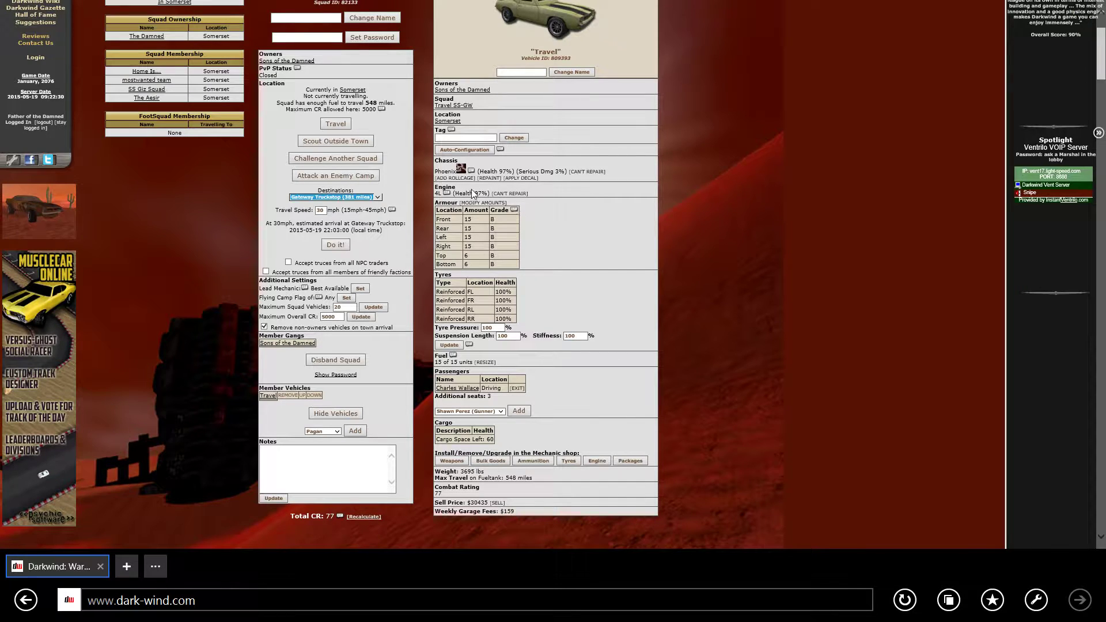
pyautogui.moveTo(508, 221)
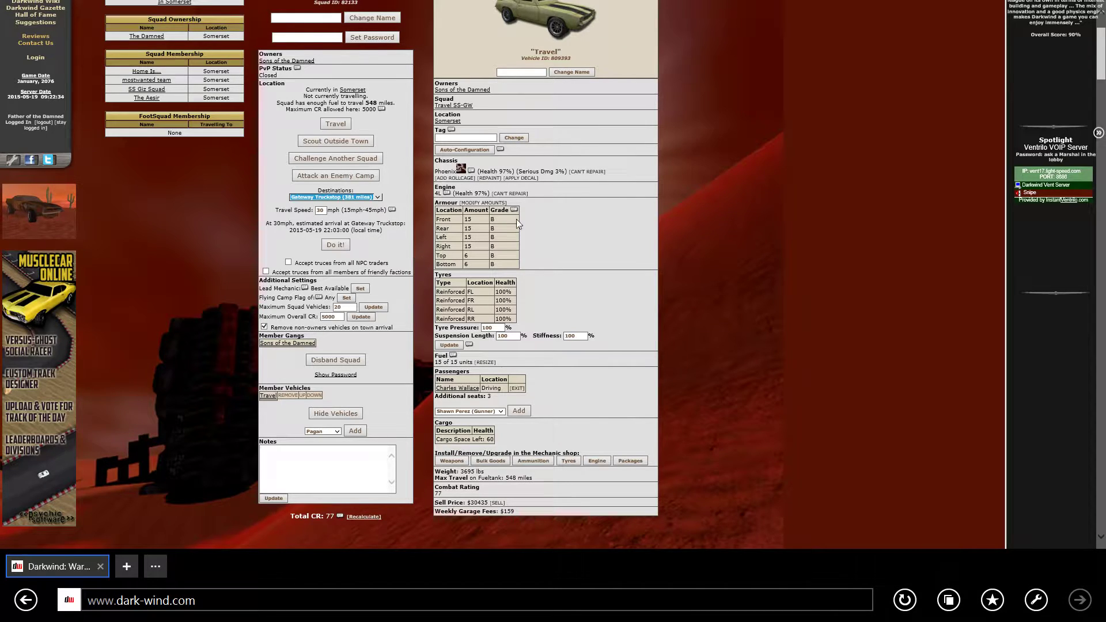
pyautogui.moveTo(540, 239)
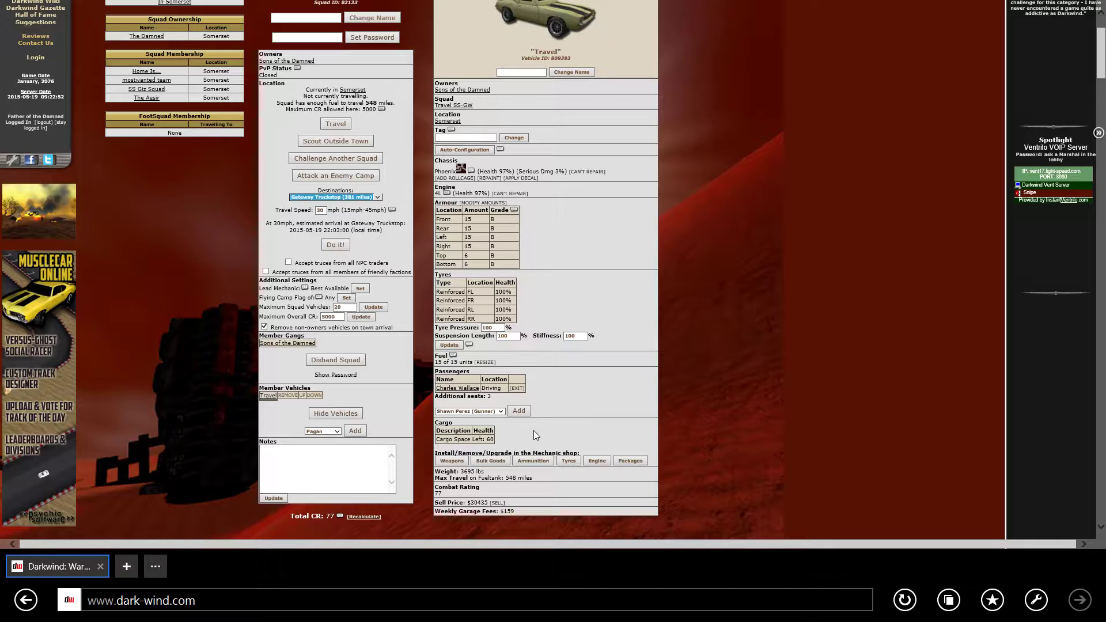
pyautogui.moveTo(416, 420)
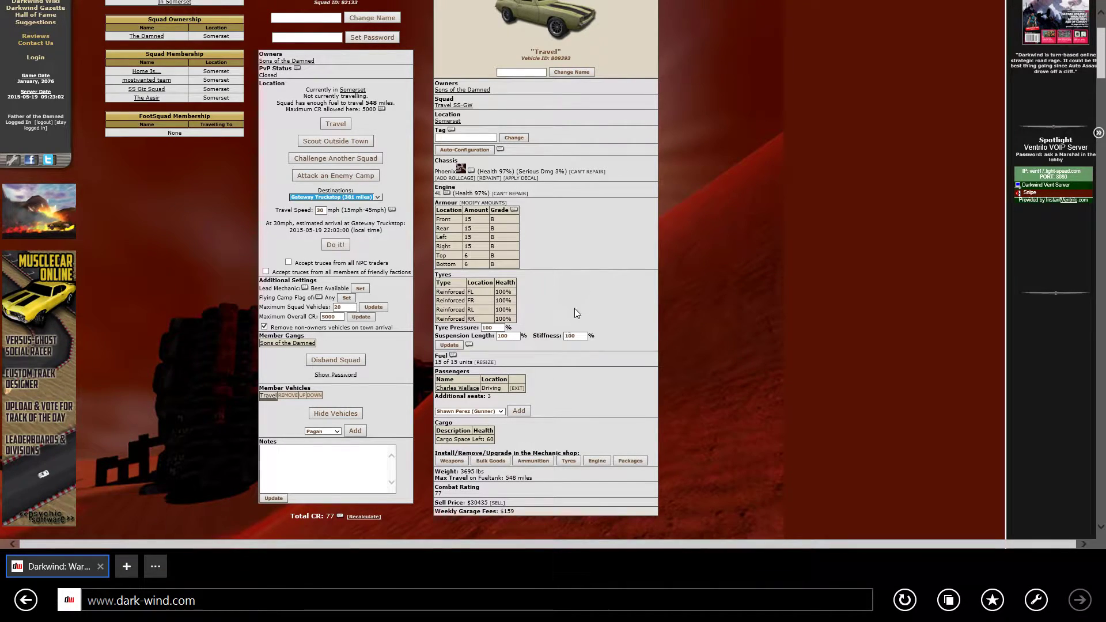
# Choose Somerset from the Towns/Camps menu
pyautogui.click(390, 23)
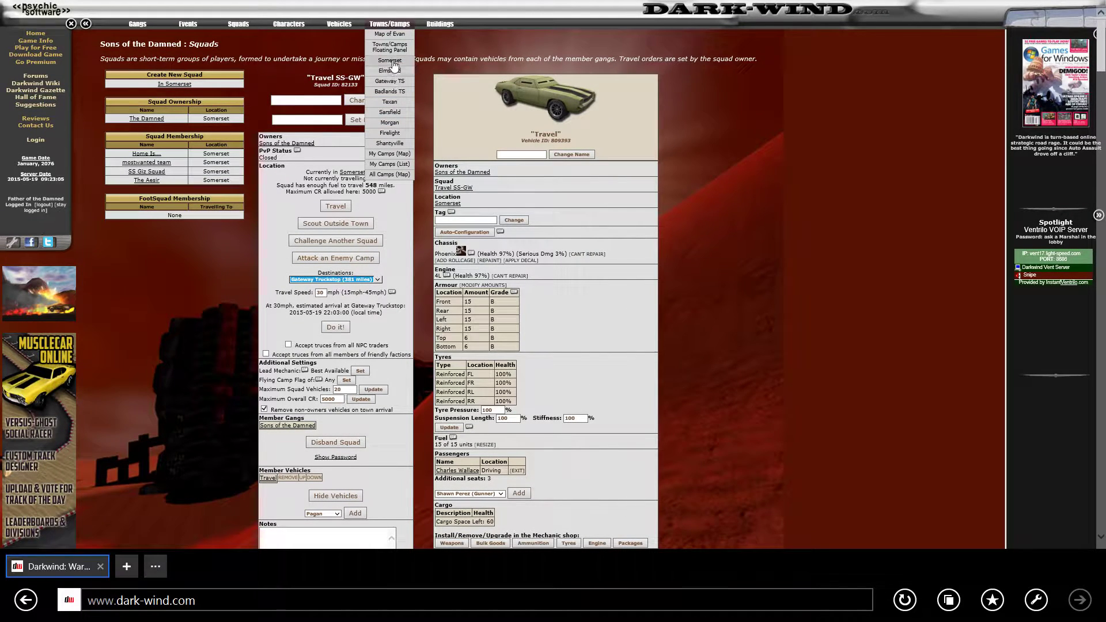
pyautogui.click(390, 60)
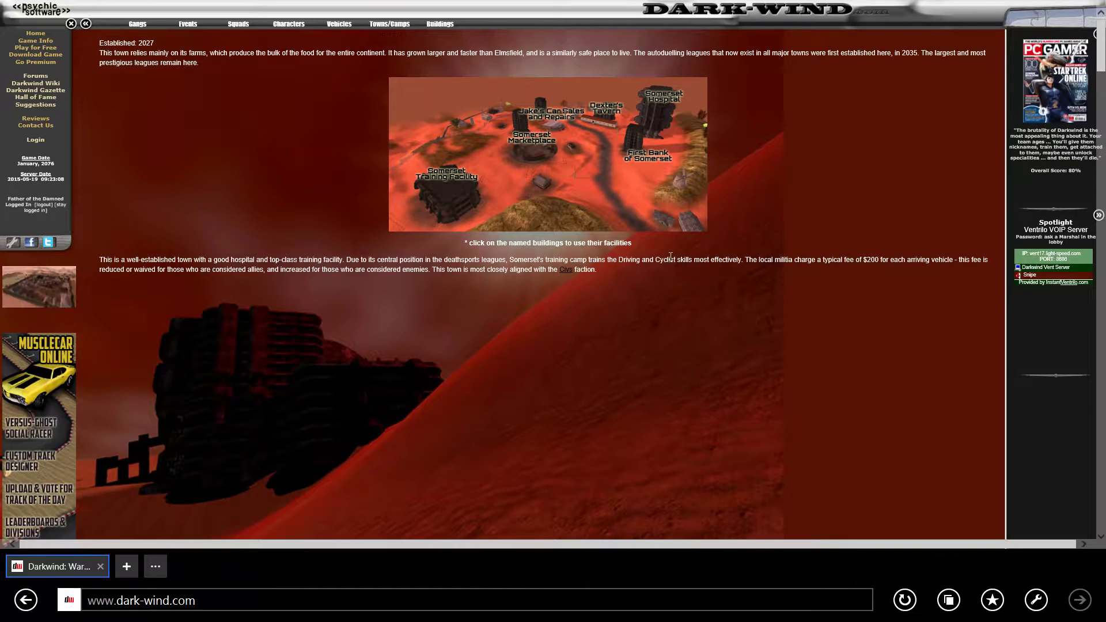
pyautogui.moveTo(642, 197)
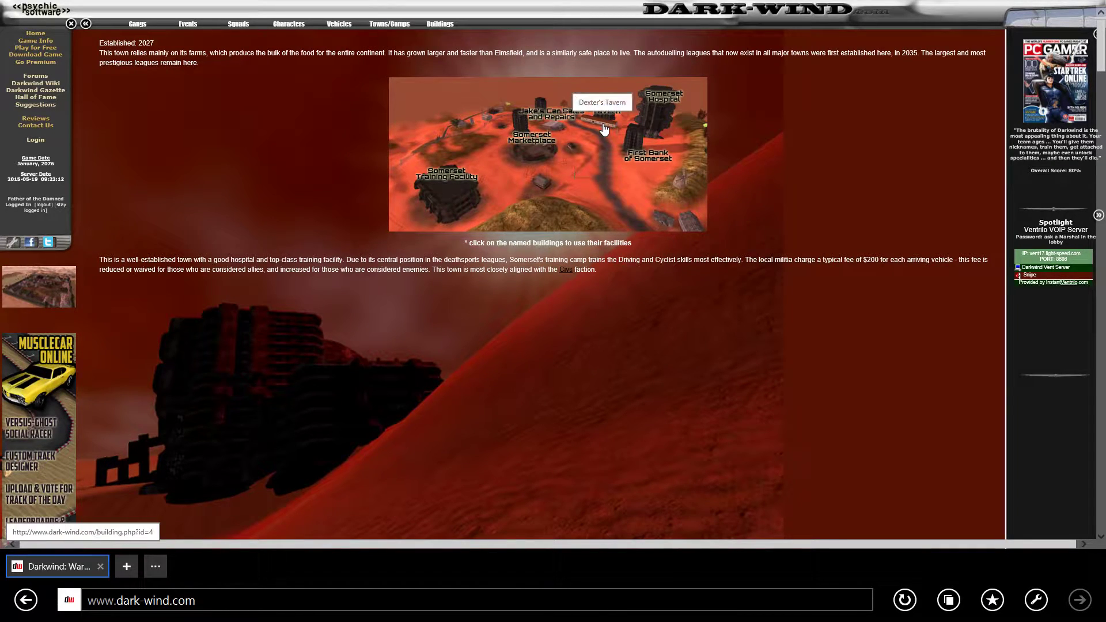
# Enter Dexter's Tavern, view its empty noticeboard, and start a courier mission advert
pyautogui.click(602, 119)
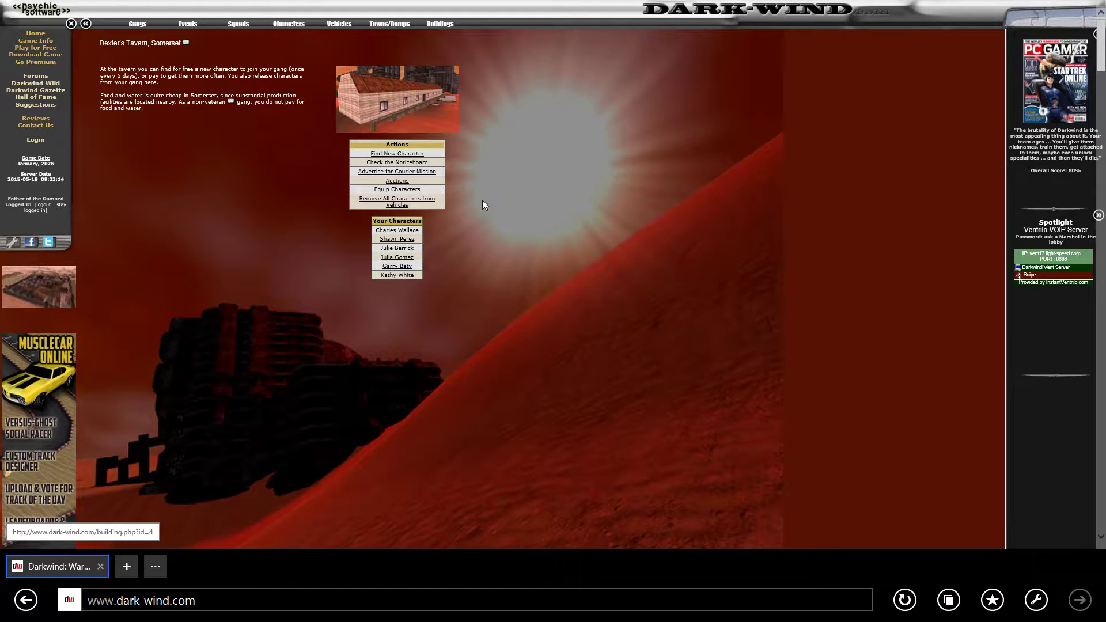
pyautogui.moveTo(397, 165)
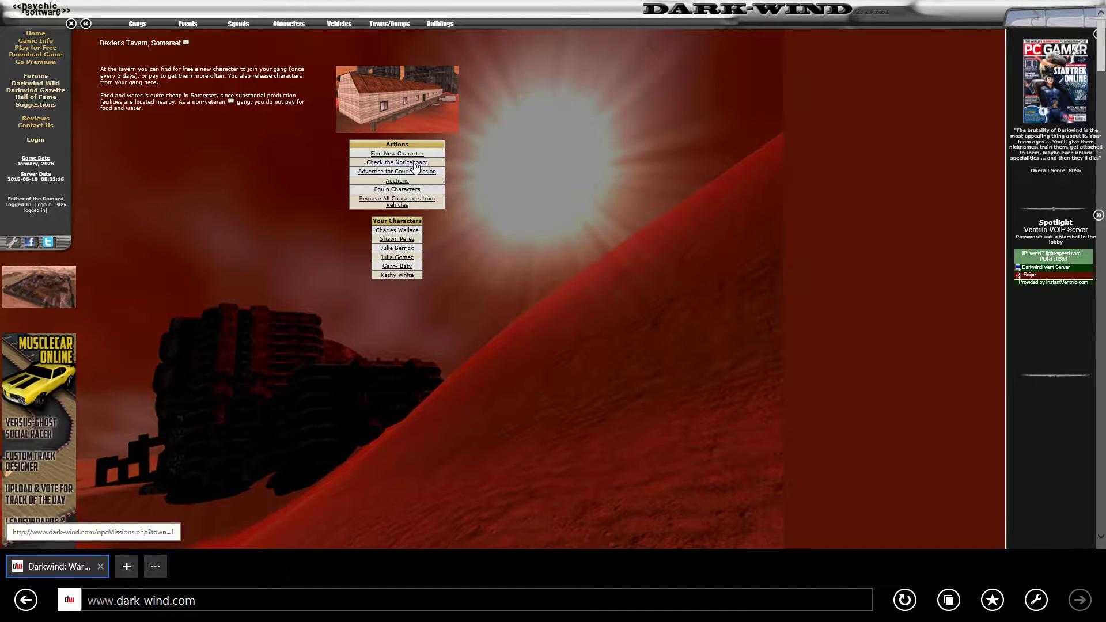
pyautogui.click(397, 162)
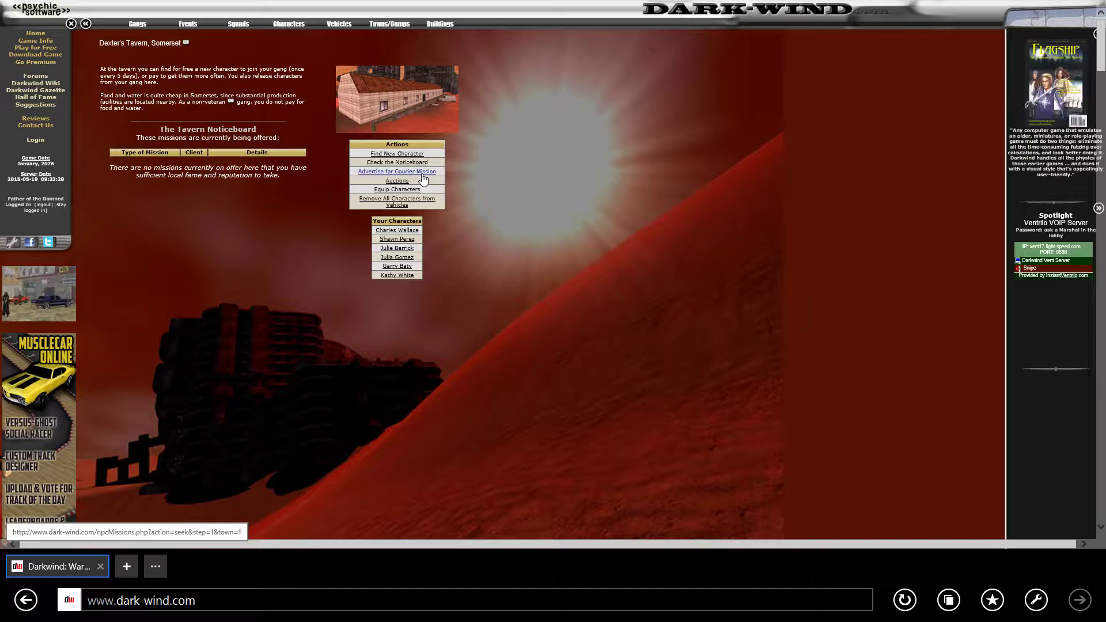
pyautogui.click(396, 171)
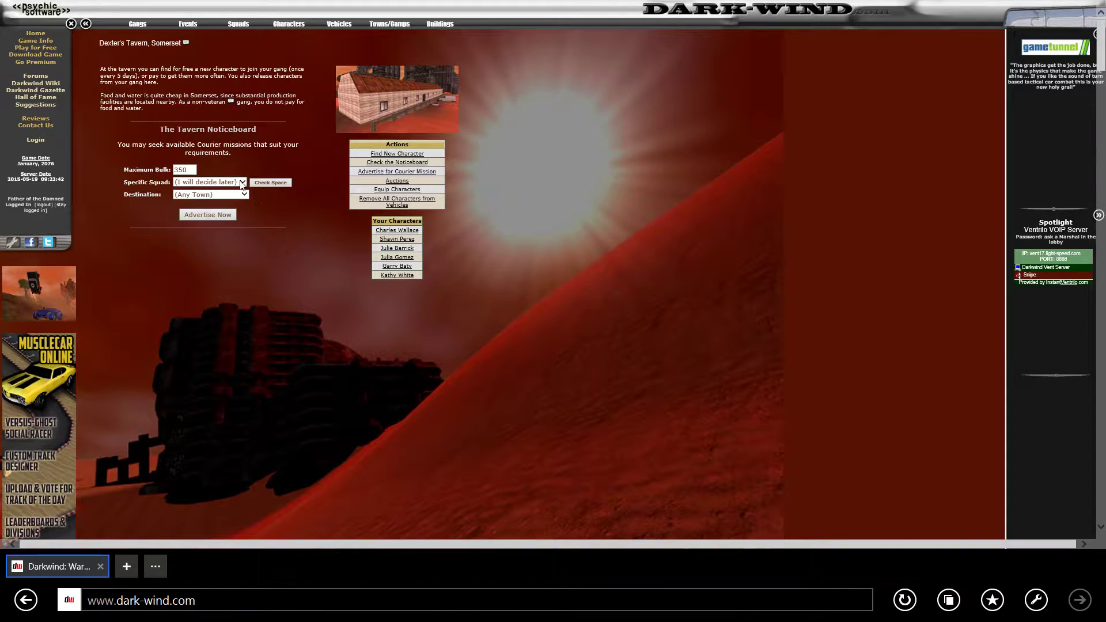
# Assign squad Travel SS-GW and enter 60 as the maximum bulk
pyautogui.click(210, 182)
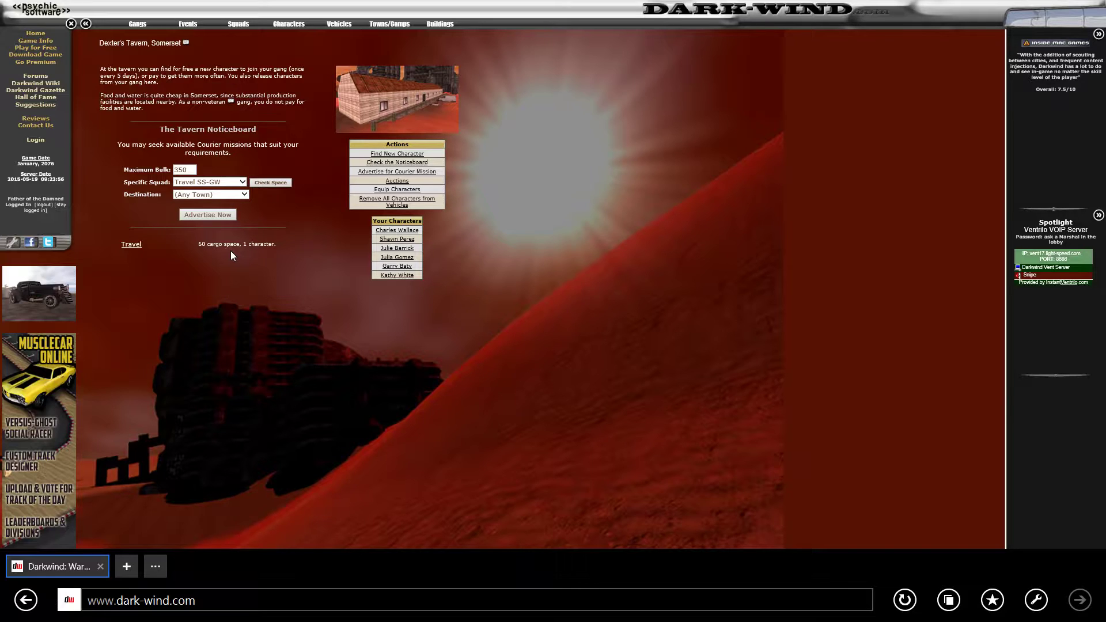
pyautogui.moveTo(286, 273)
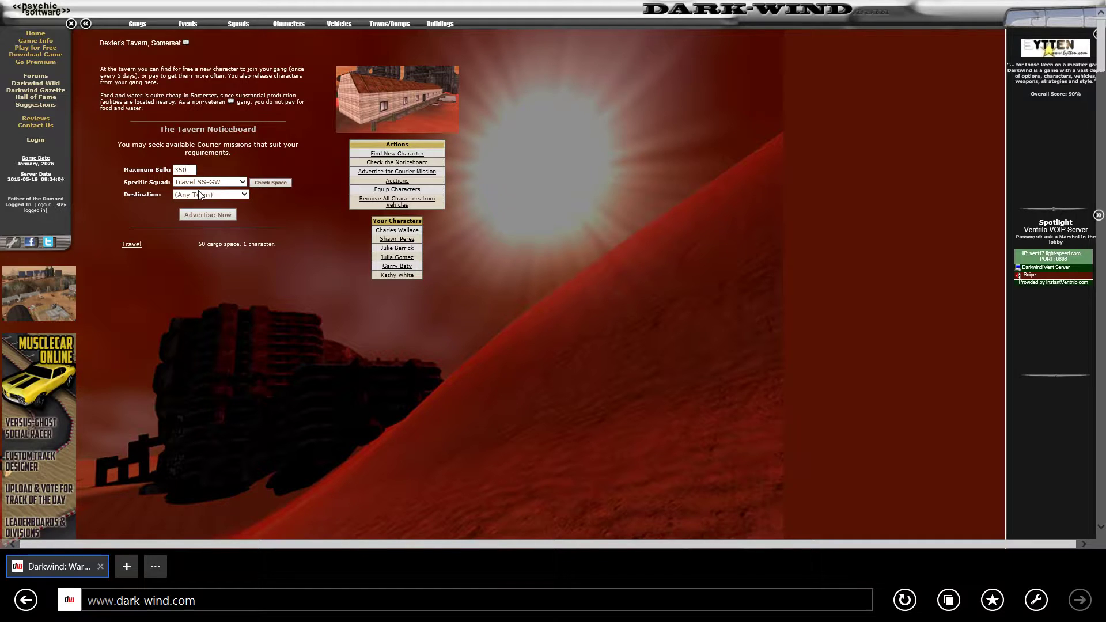
pyautogui.write('5')
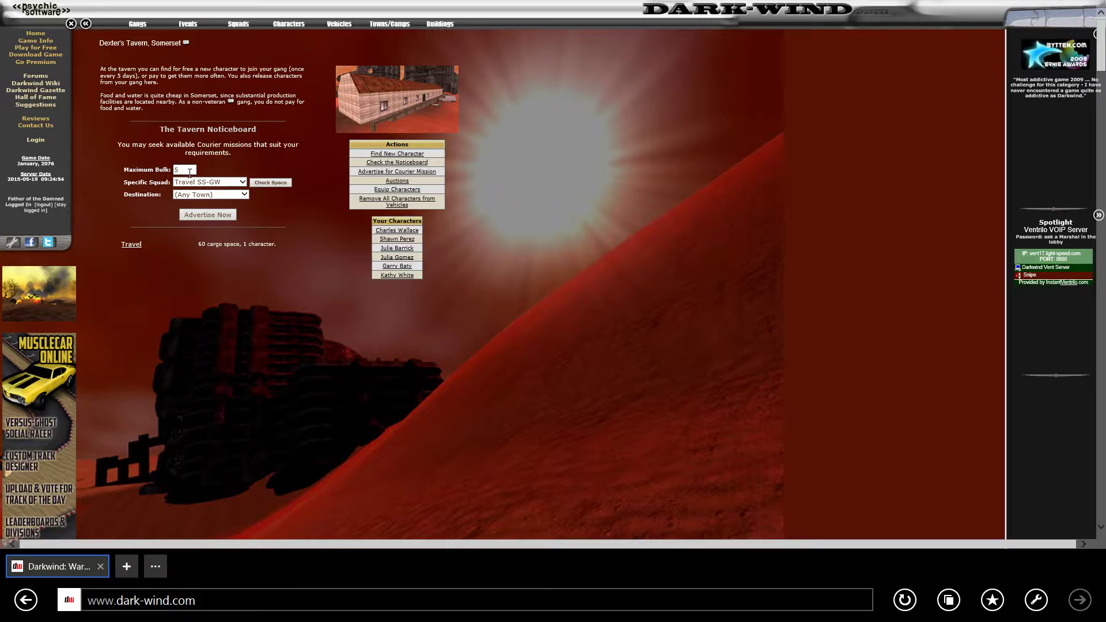
pyautogui.write('60')
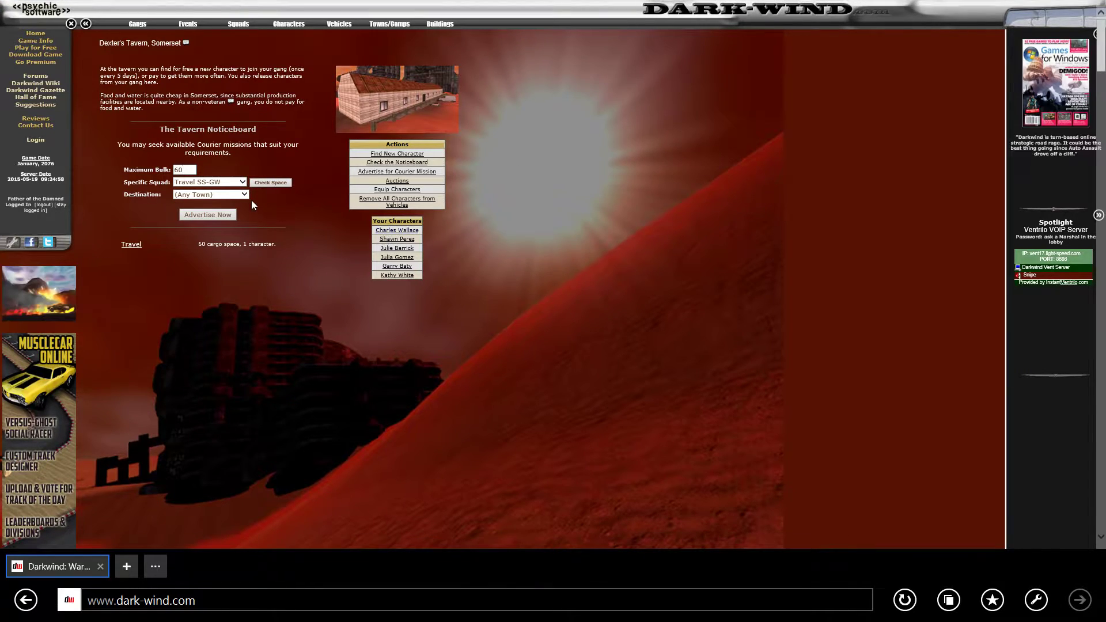
pyautogui.click(209, 194)
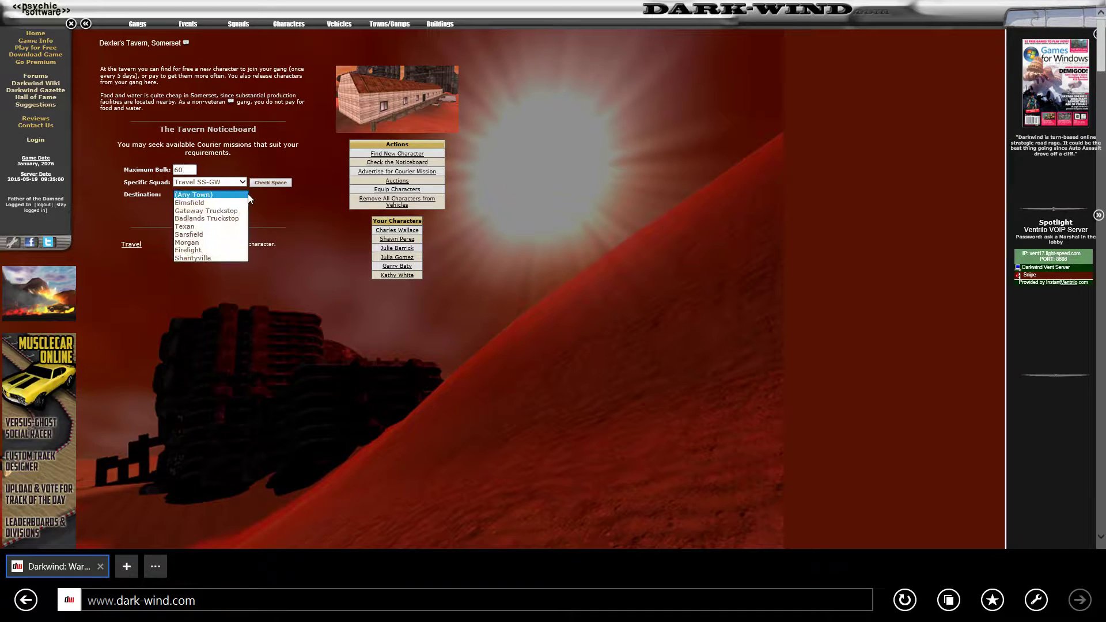
pyautogui.moveTo(208, 211)
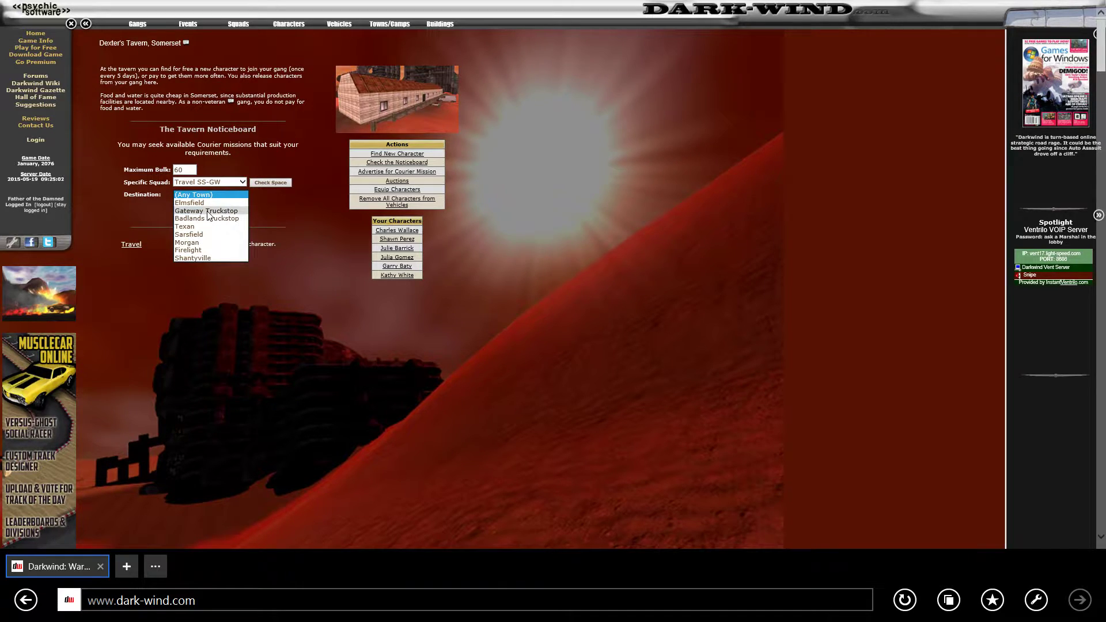
# Advertise for Gateway Truckstop, accept the 3300 Mail mission, and load it into Travel
pyautogui.click(206, 210)
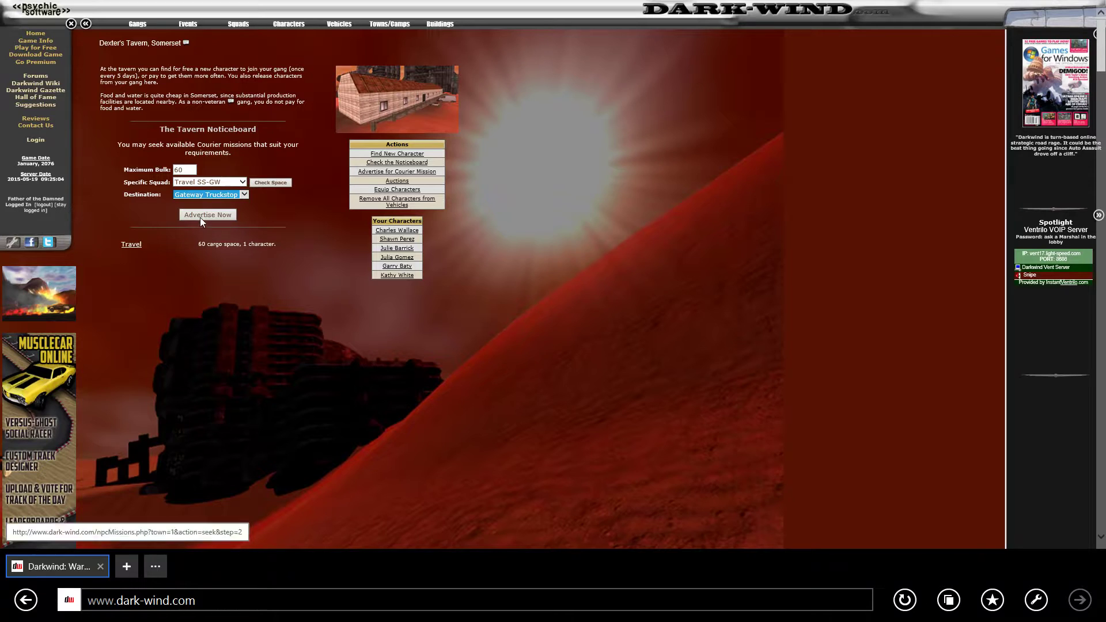
pyautogui.click(208, 214)
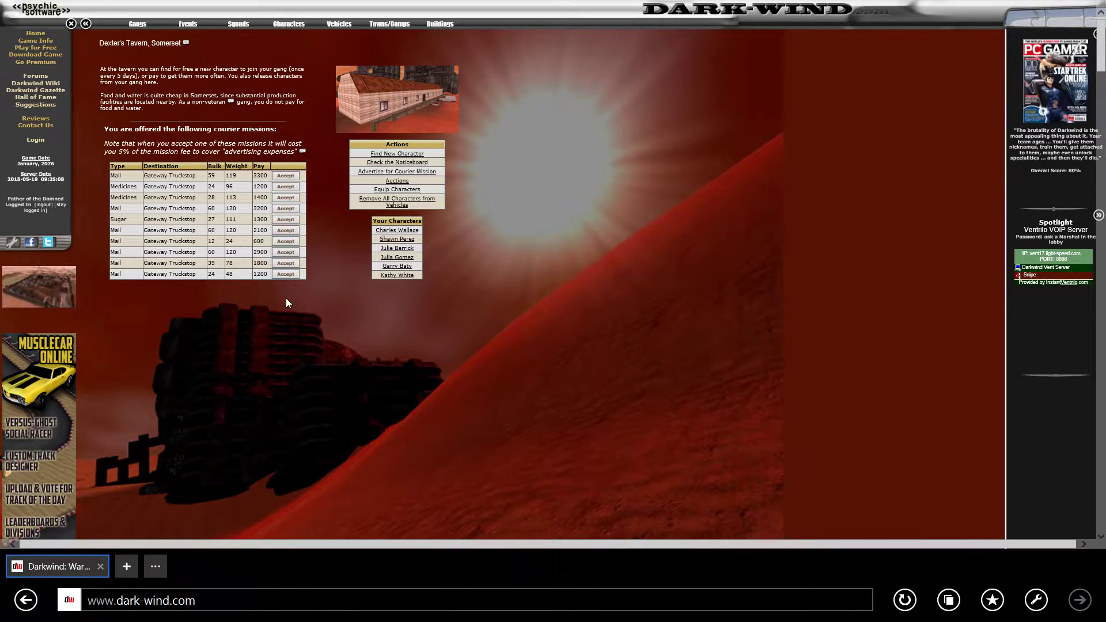
pyautogui.moveTo(146, 210)
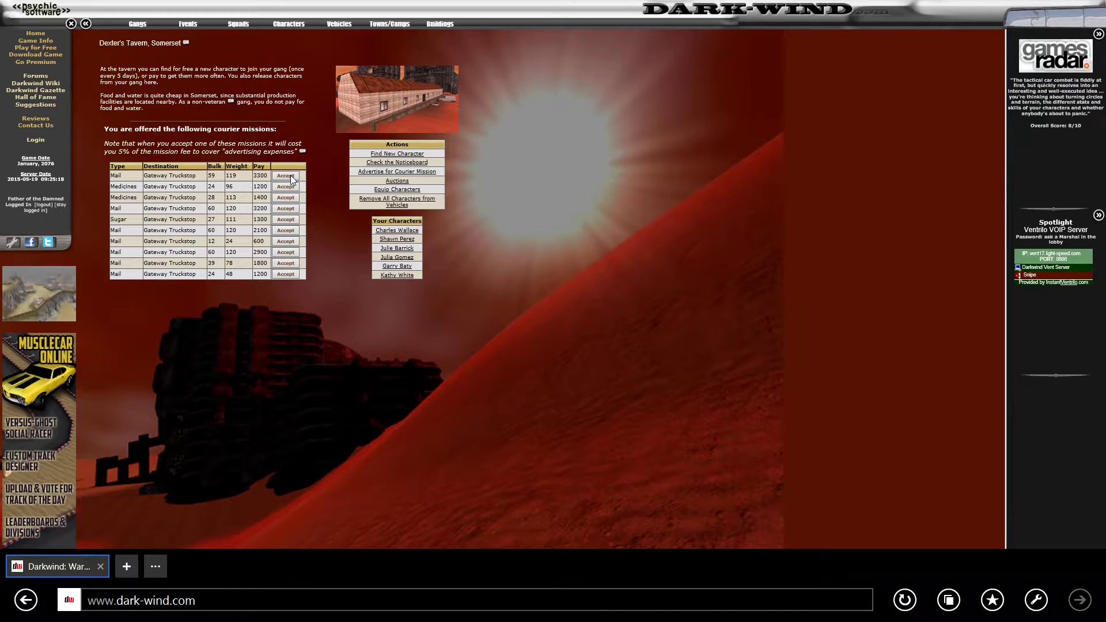
pyautogui.click(285, 175)
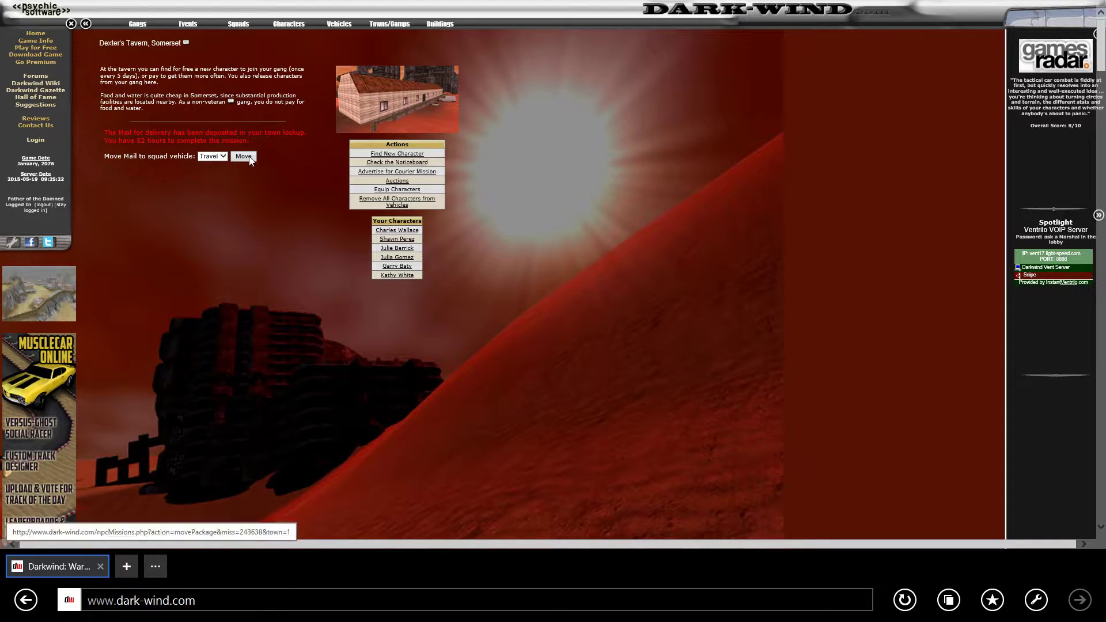
pyautogui.click(242, 156)
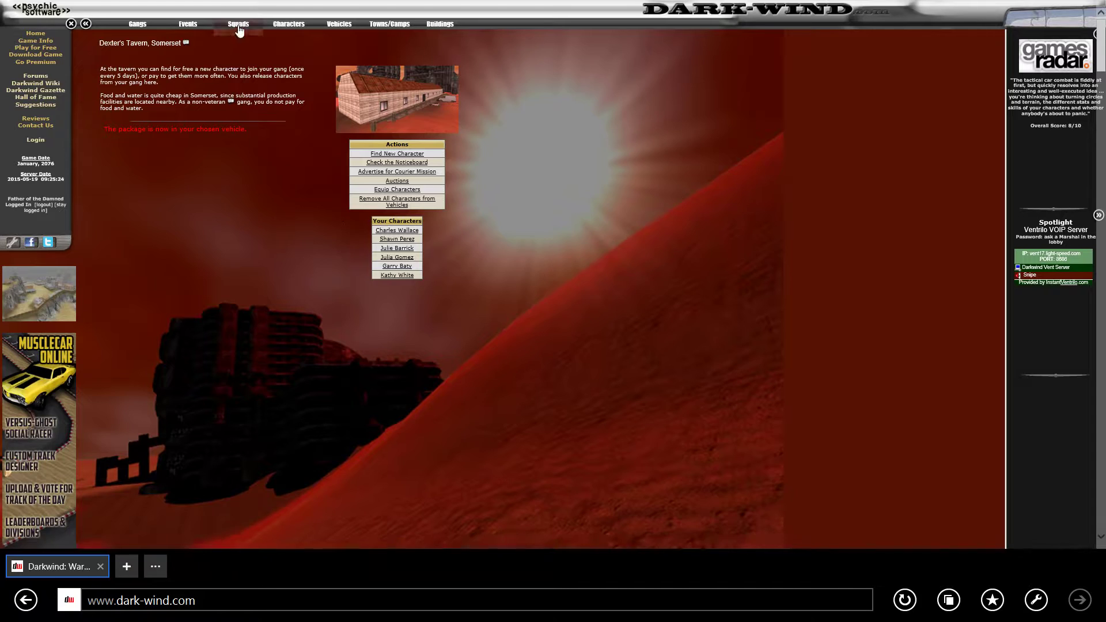
# Make Travel SS-GW accept truces from NPC traders and friendly factions
pyautogui.click(239, 23)
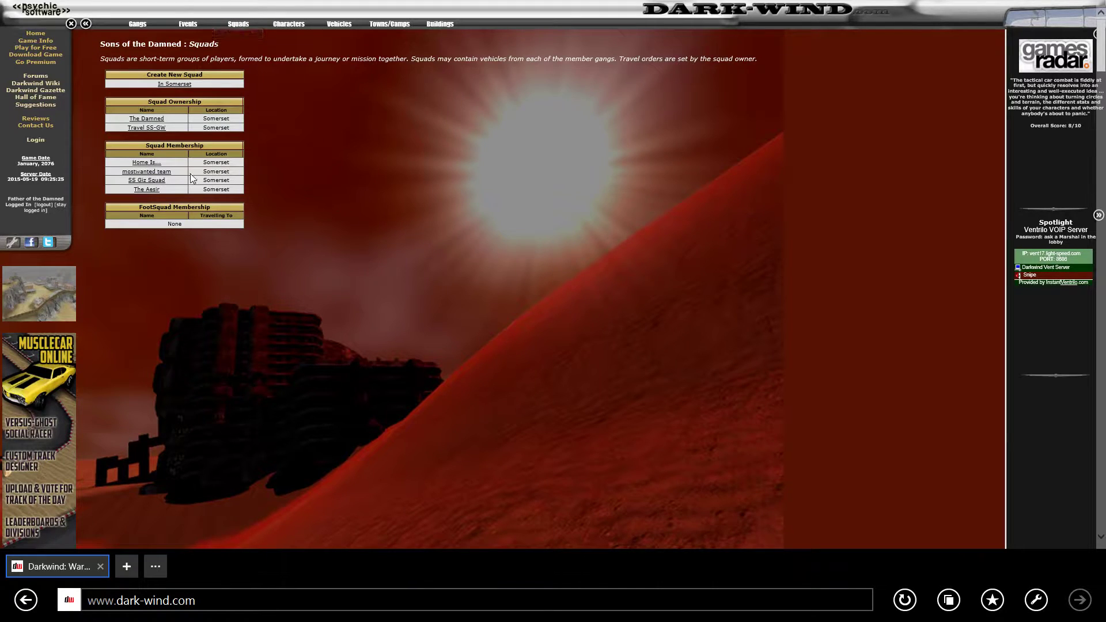
pyautogui.click(147, 128)
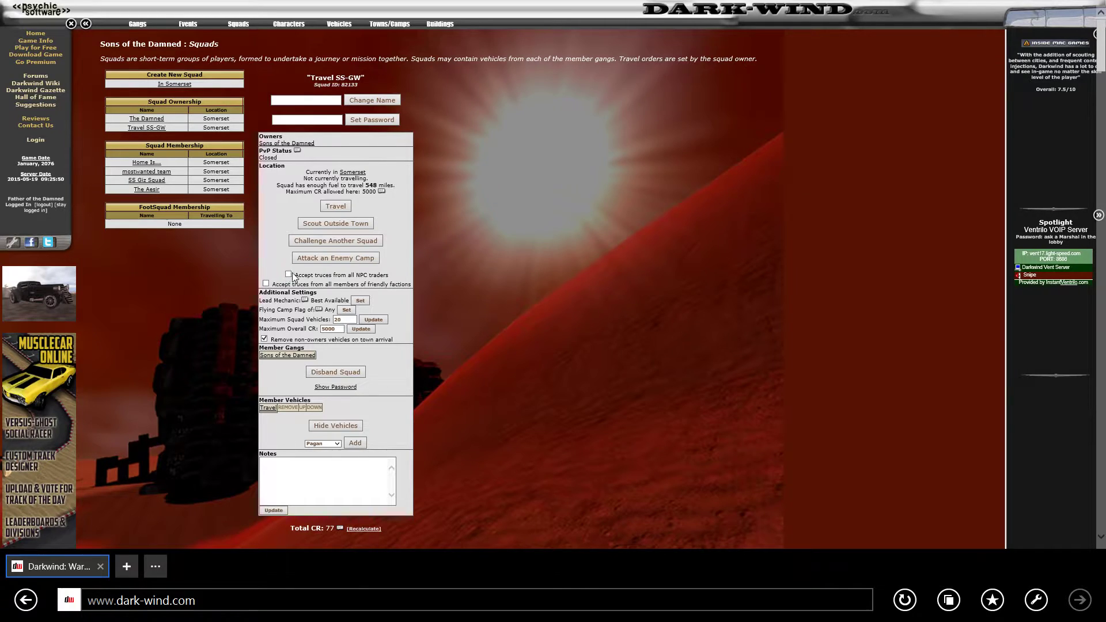
pyautogui.click(288, 274)
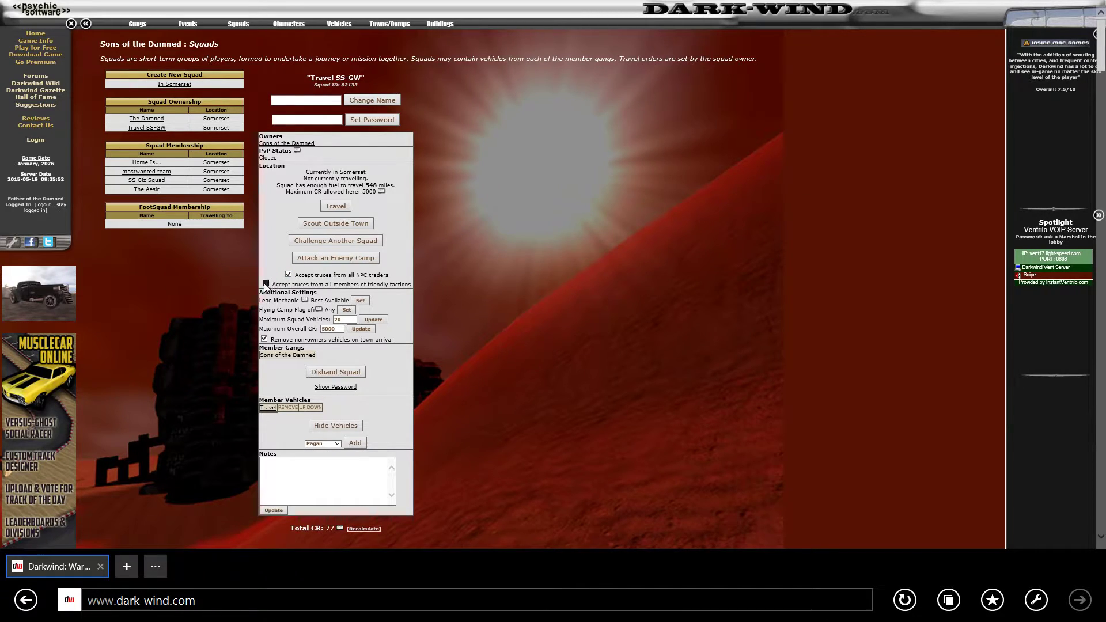
pyautogui.click(264, 284)
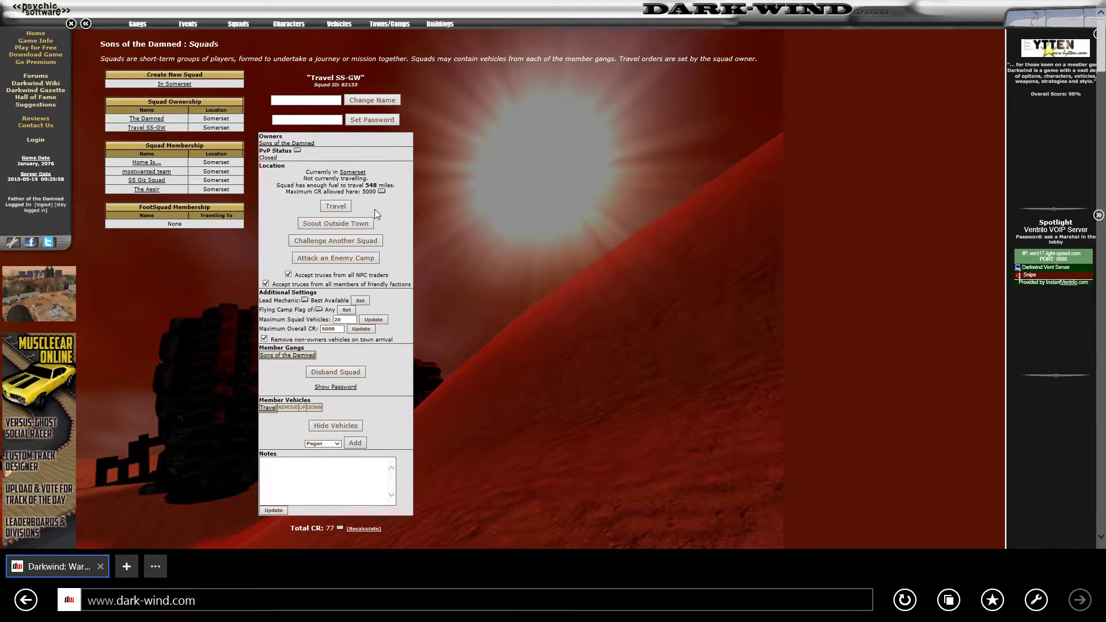
# Send Travel SS-GW to Gateway Truckstop (381 miles) at 30 mph
pyautogui.click(336, 206)
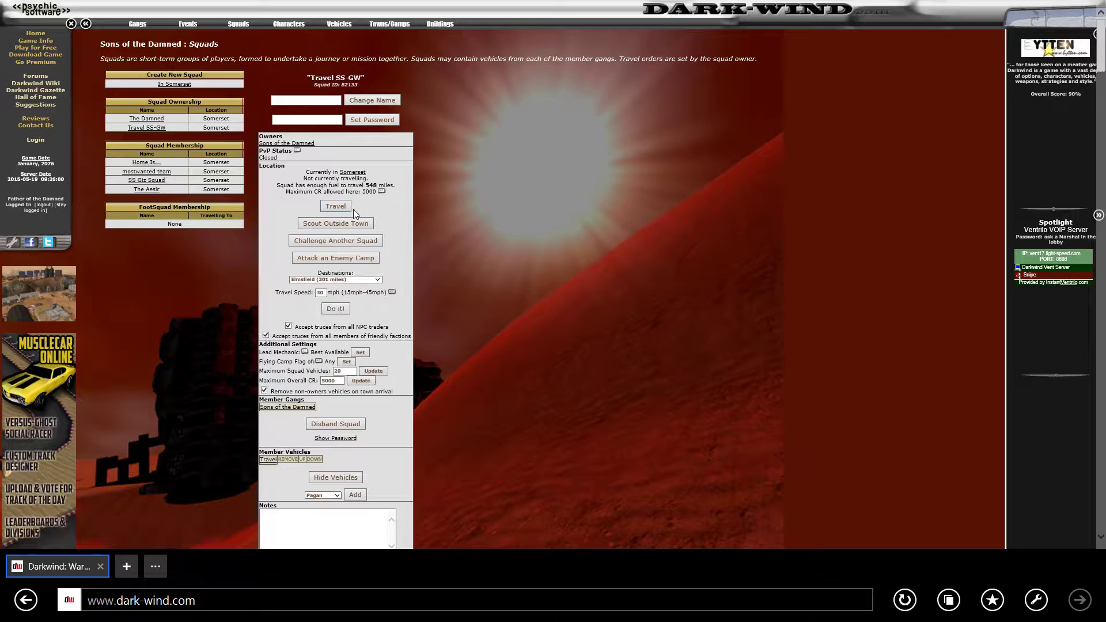
pyautogui.click(336, 279)
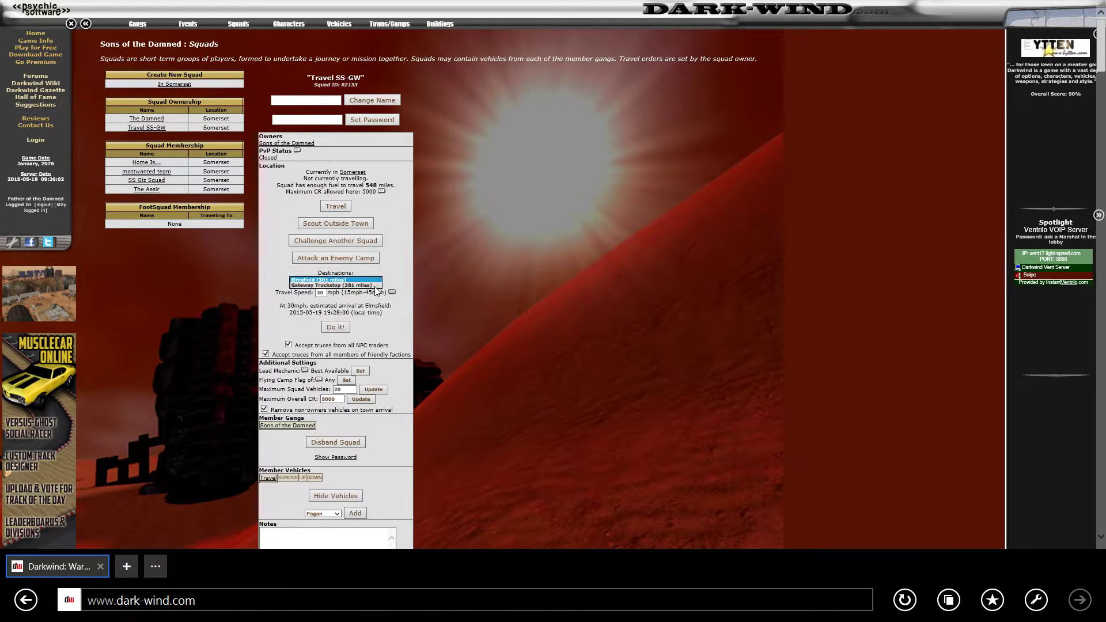
pyautogui.click(332, 285)
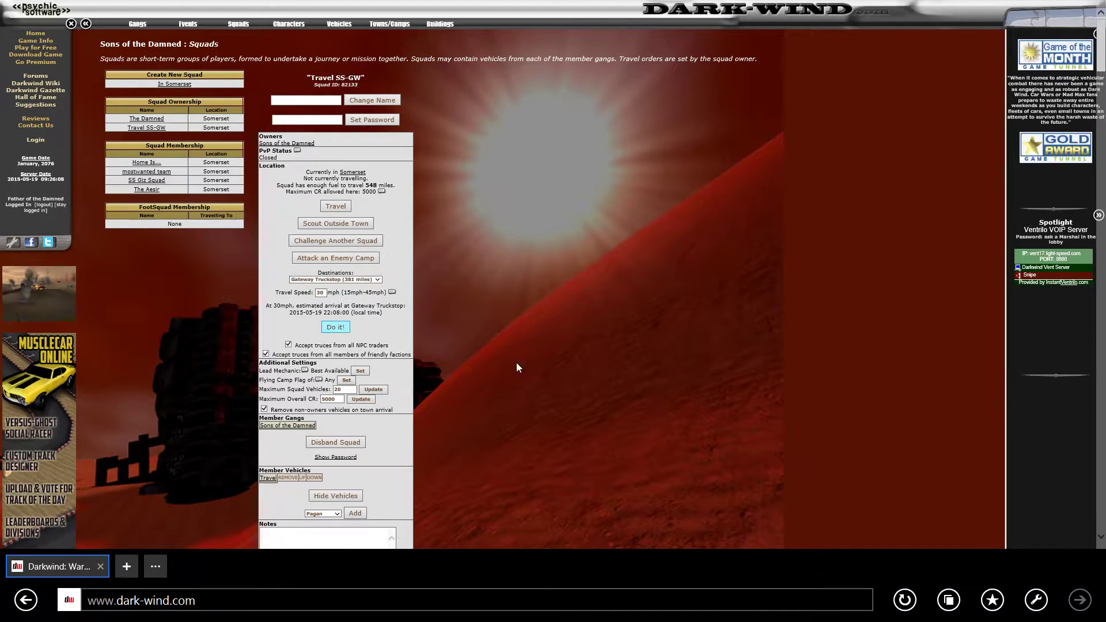
pyautogui.click(335, 327)
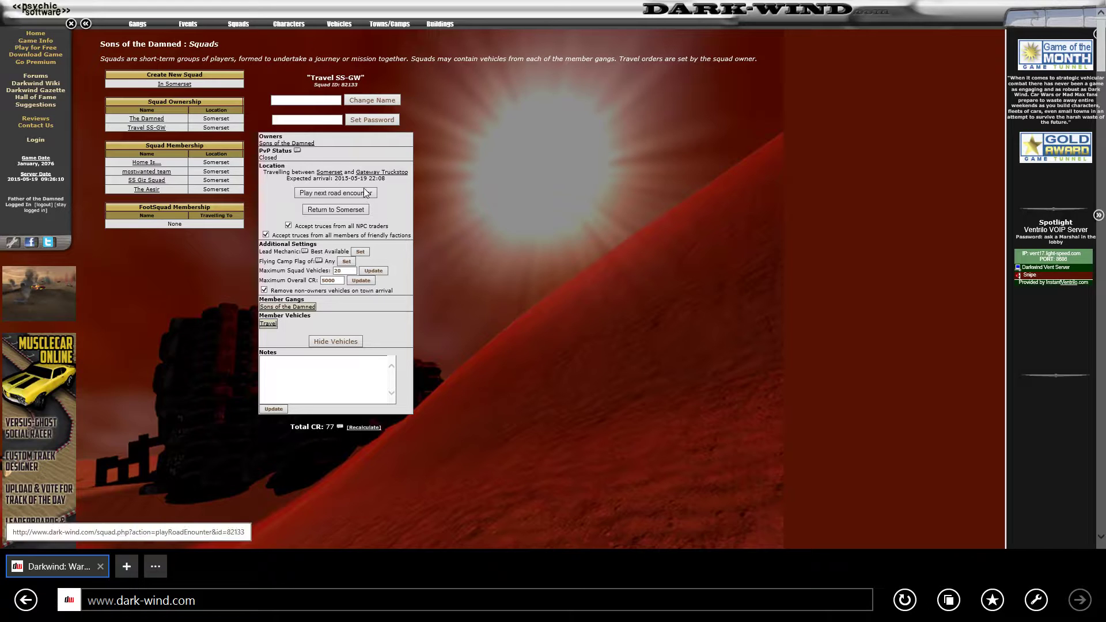
# Start the next road encounter and dismiss the game-lobby login warning
pyautogui.click(335, 192)
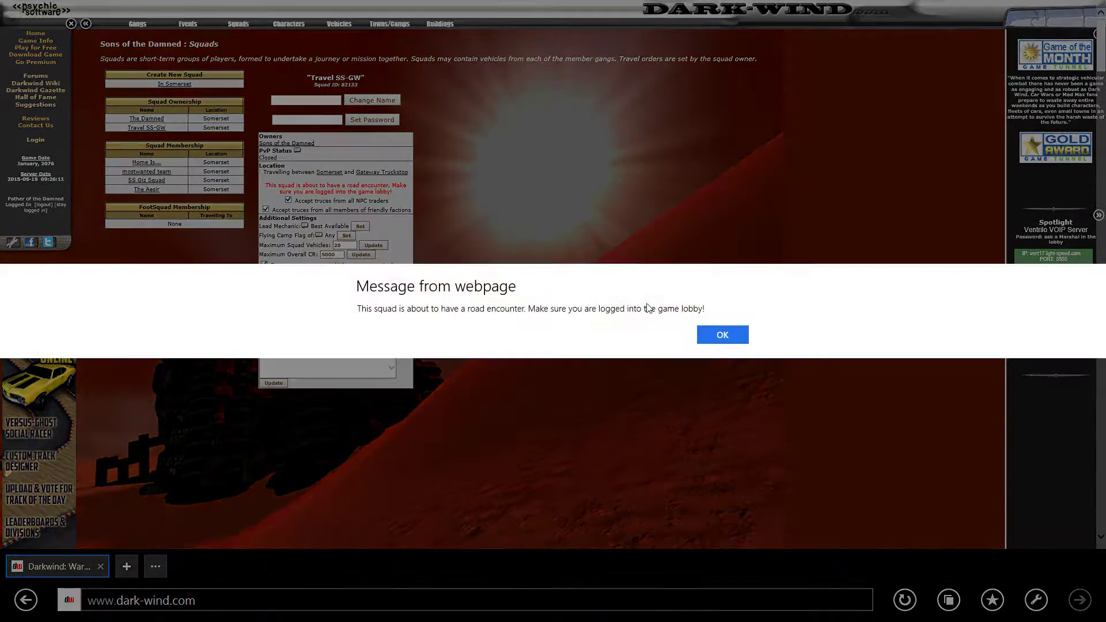
pyautogui.click(721, 334)
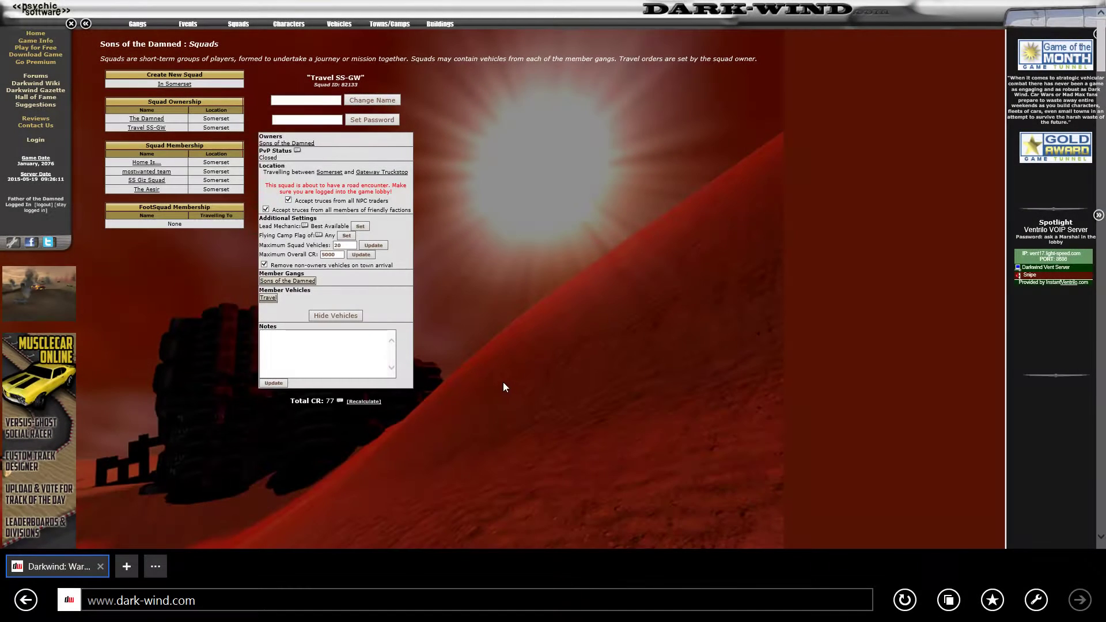
pyautogui.moveTo(469, 344)
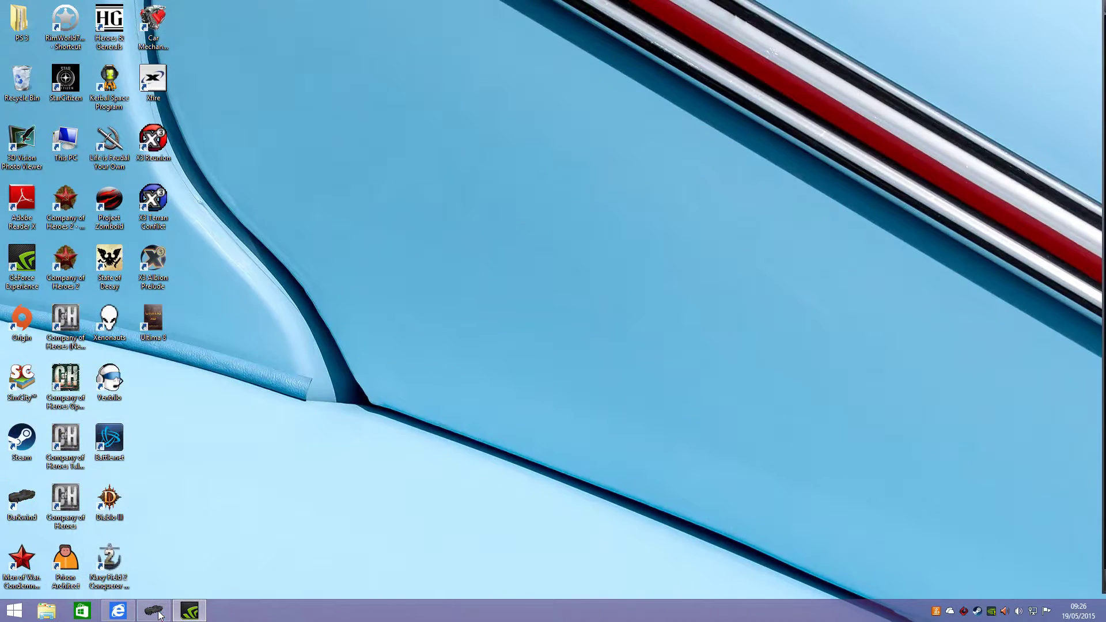
# Join the Travel SS-GW road encounter from live events and drive through turn 8
pyautogui.click(152, 610)
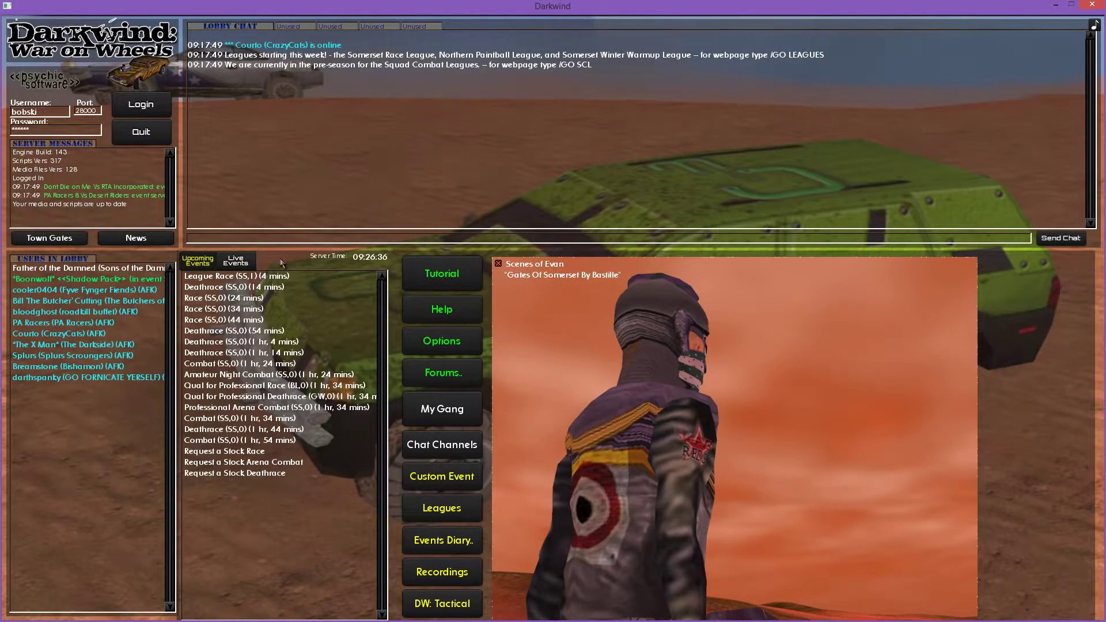
pyautogui.click(236, 260)
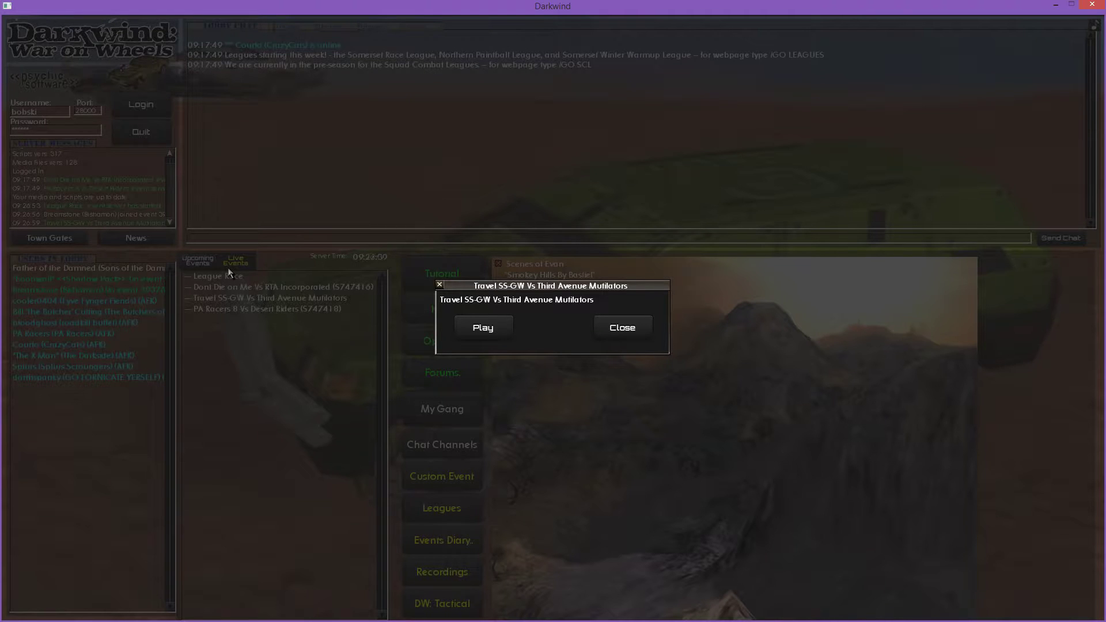
pyautogui.click(483, 327)
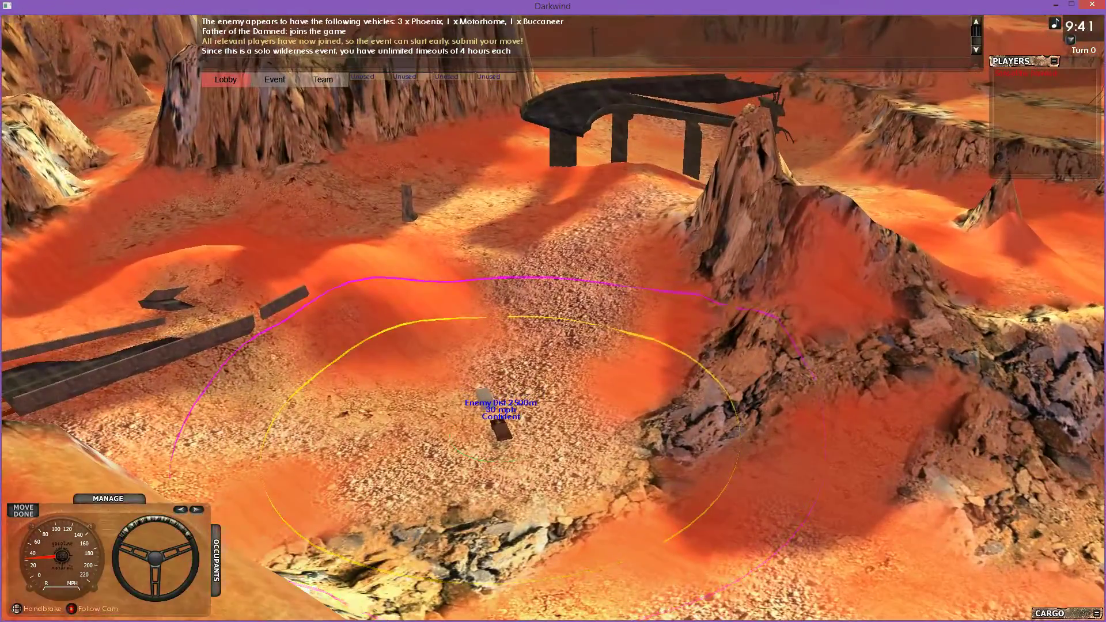
pyautogui.click(22, 513)
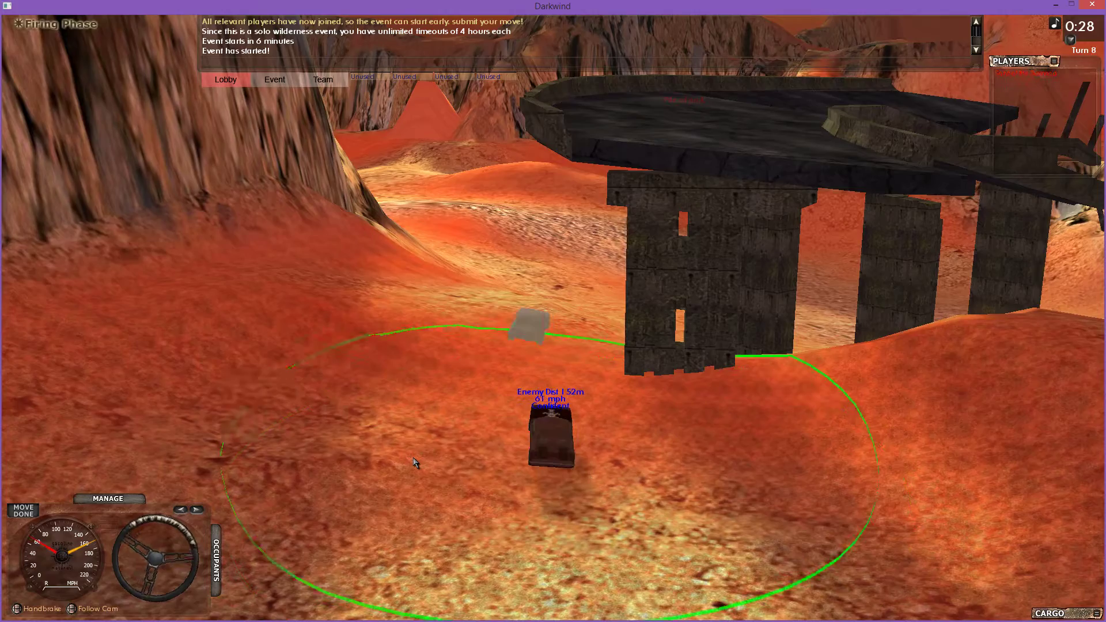
# Keep driving the travel car past three closing enemy vehicles to turn 18
pyautogui.click(22, 508)
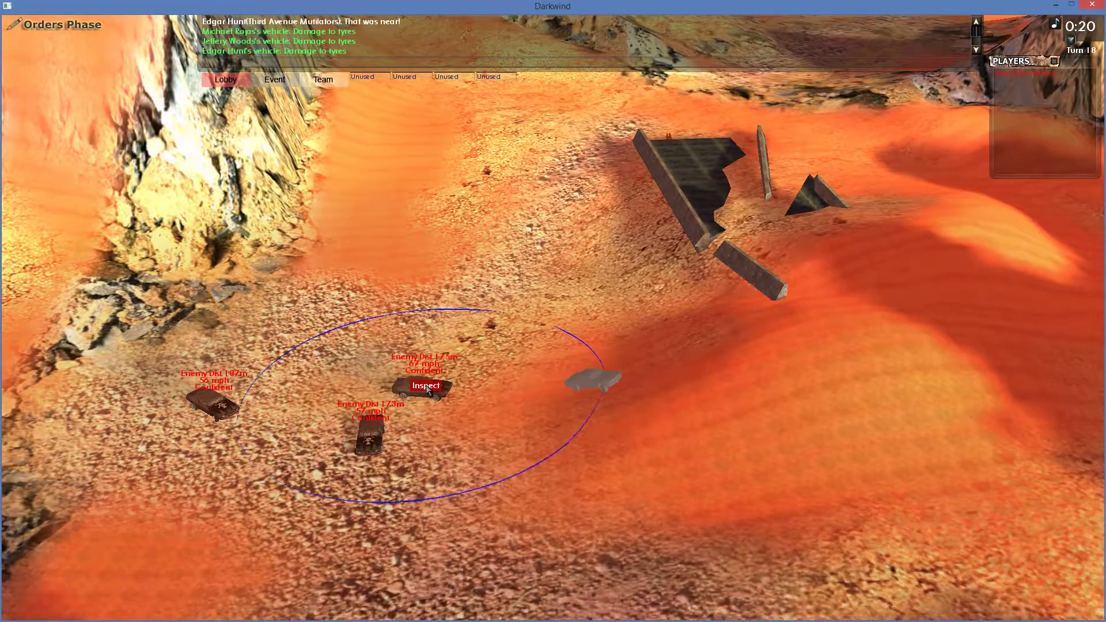
# Drive away from the pursuers until the Escape! prompt appears
pyautogui.click(425, 385)
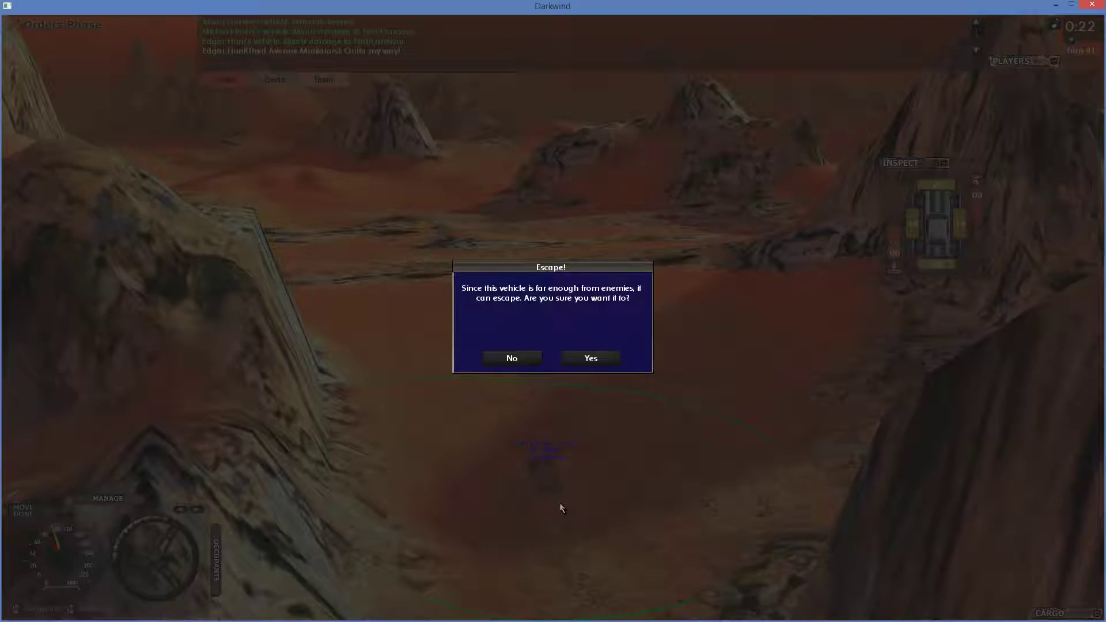
# Confirm the car's escape, then exit the event and confirm leaving
pyautogui.click(590, 358)
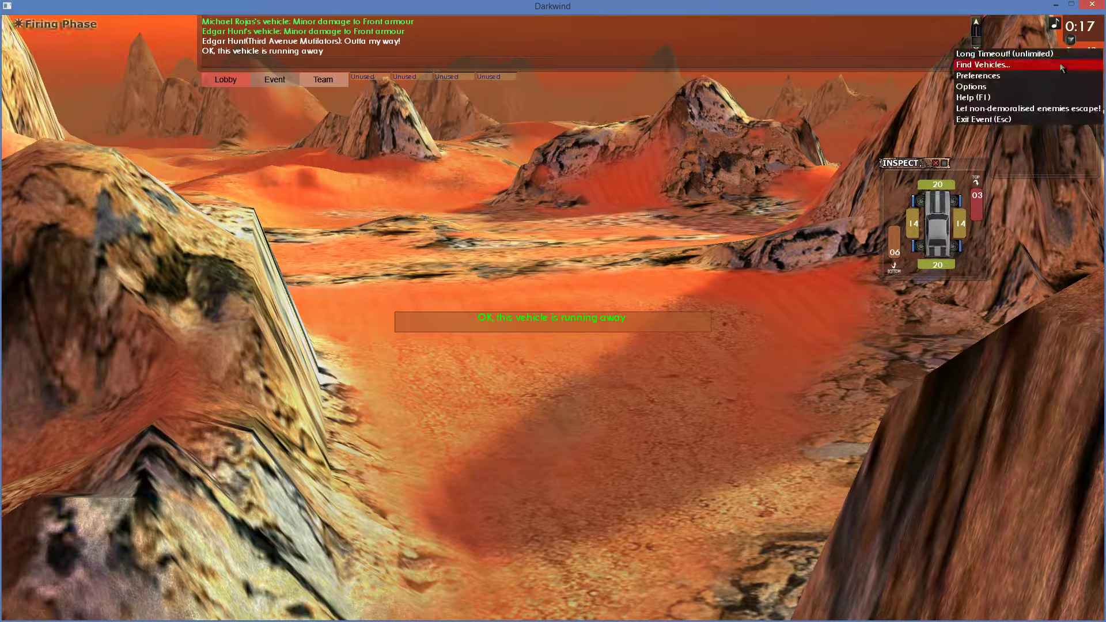
pyautogui.click(984, 118)
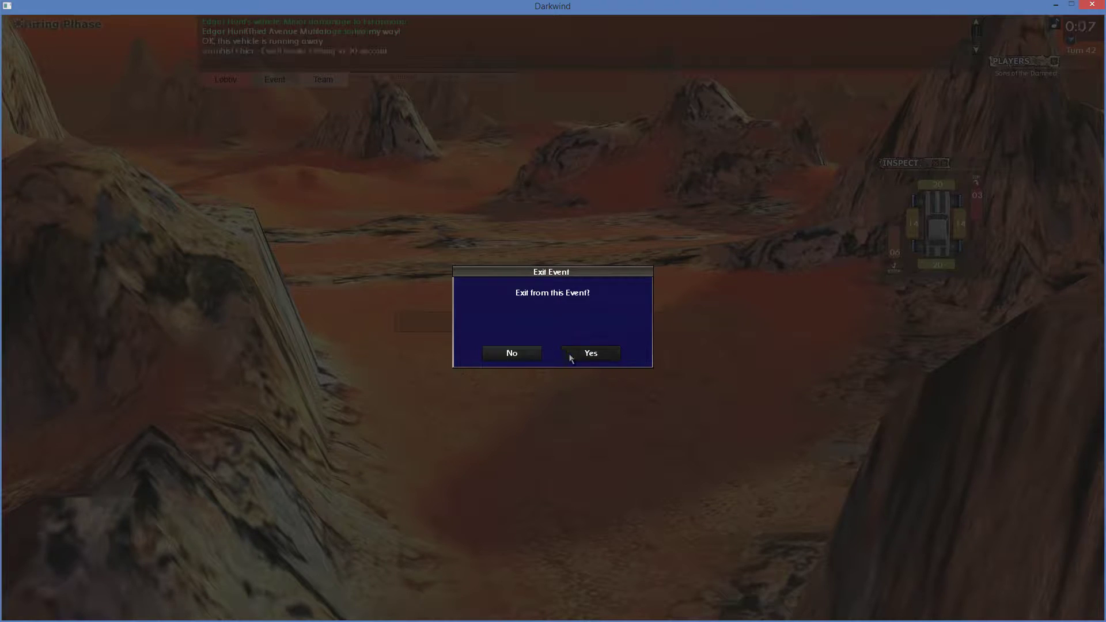
pyautogui.click(590, 352)
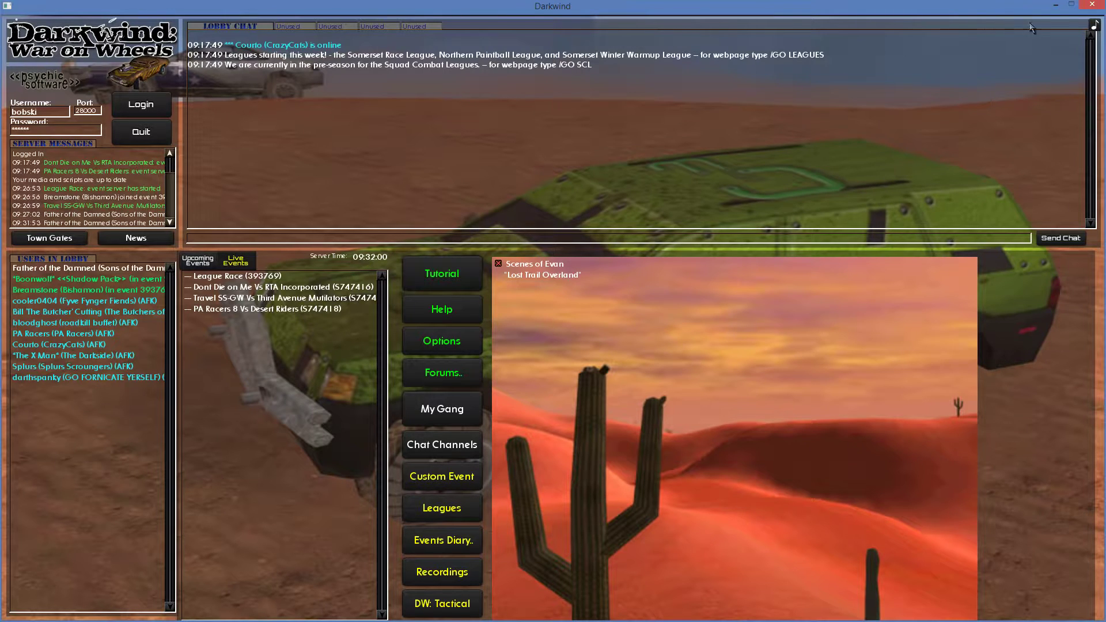
pyautogui.moveTo(897, 138)
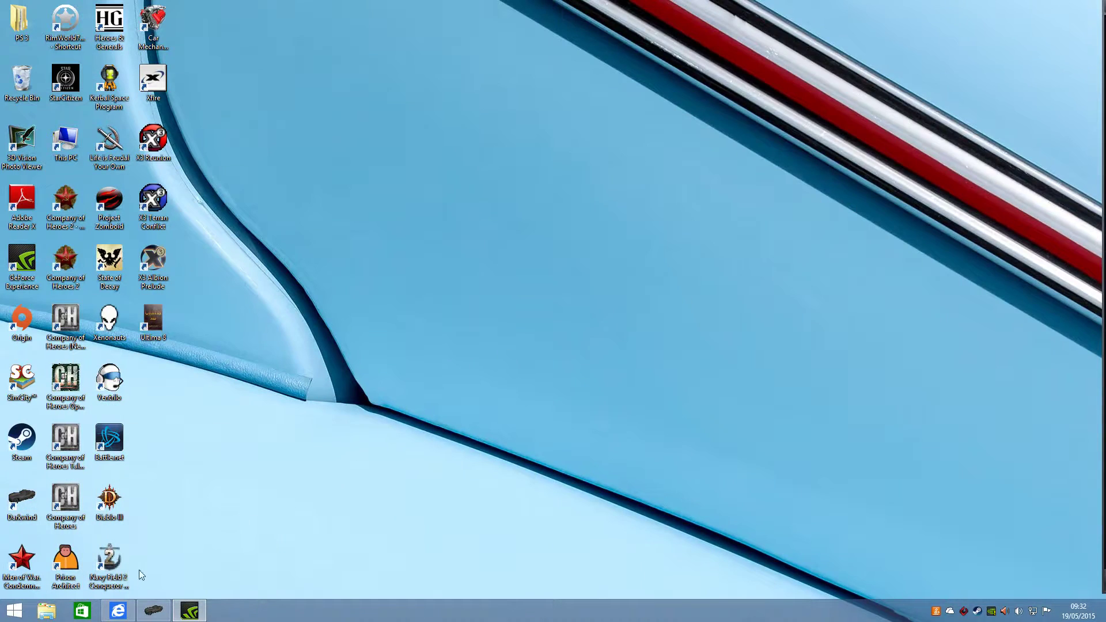
# Bring up the browser on dark-wind.com for the Travel SS-GW squad page
pyautogui.click(117, 610)
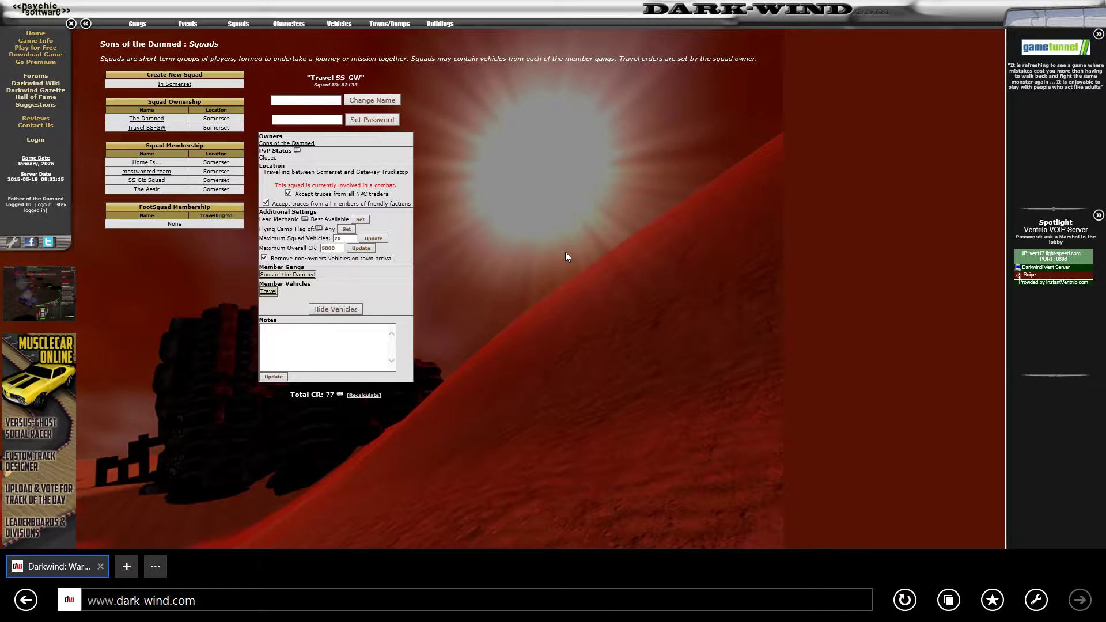
pyautogui.moveTo(813, 139)
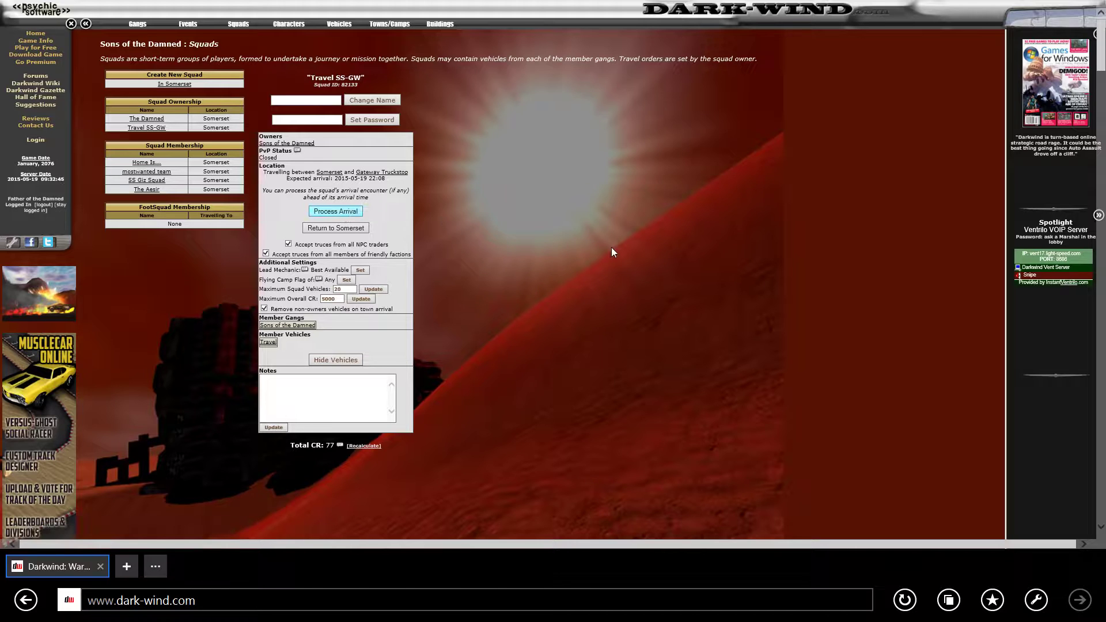
# Process the arrival, play the town entry encounter, and dismiss the warning
pyautogui.click(336, 211)
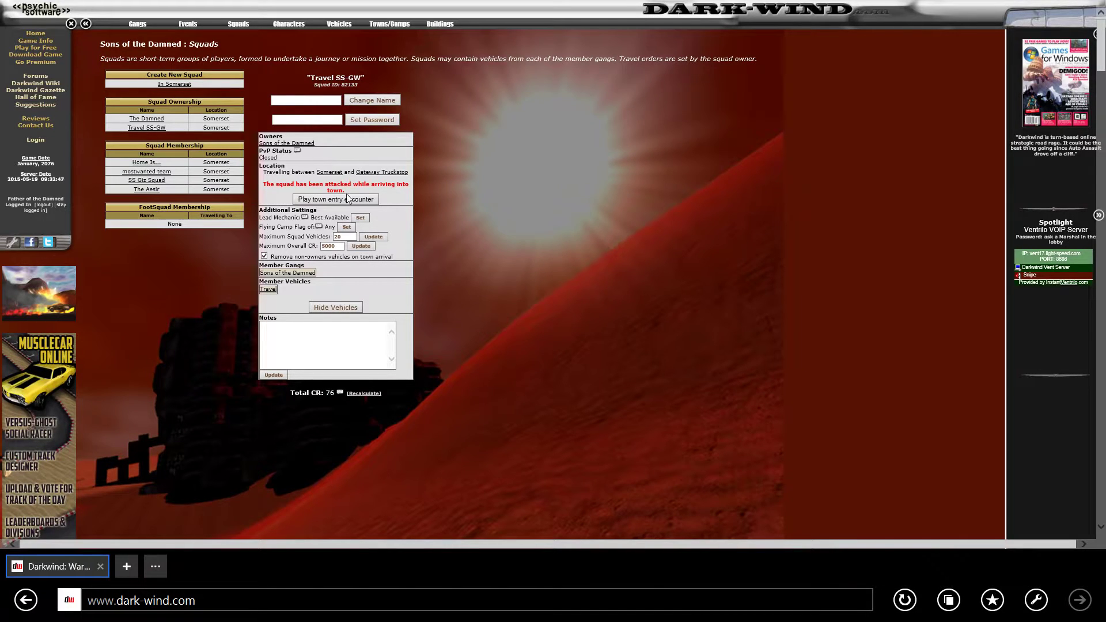
pyautogui.click(336, 199)
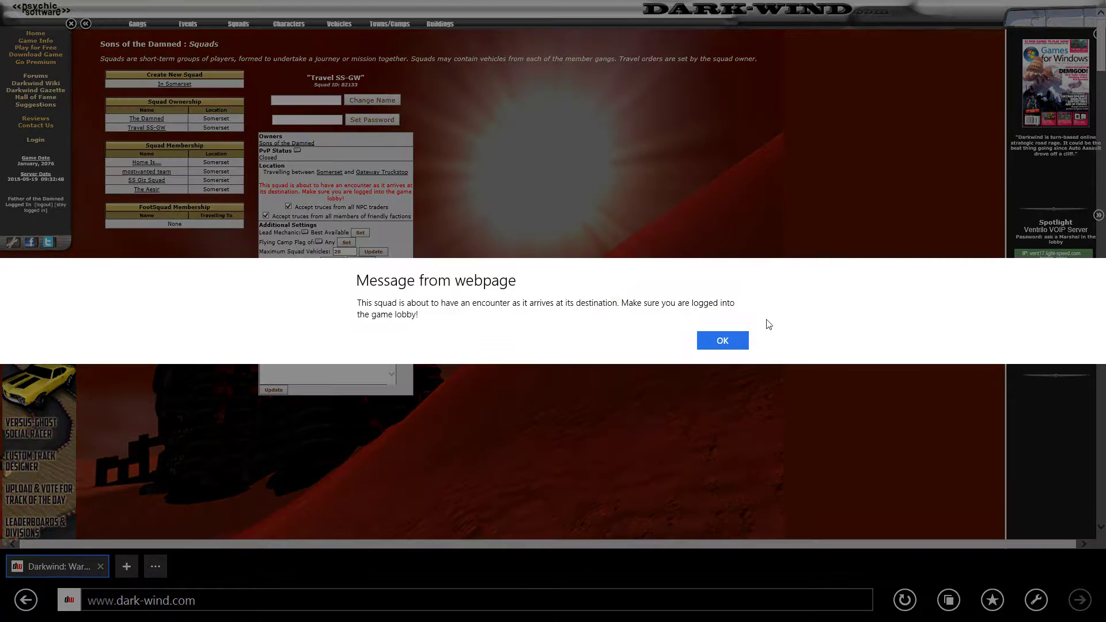
pyautogui.click(722, 340)
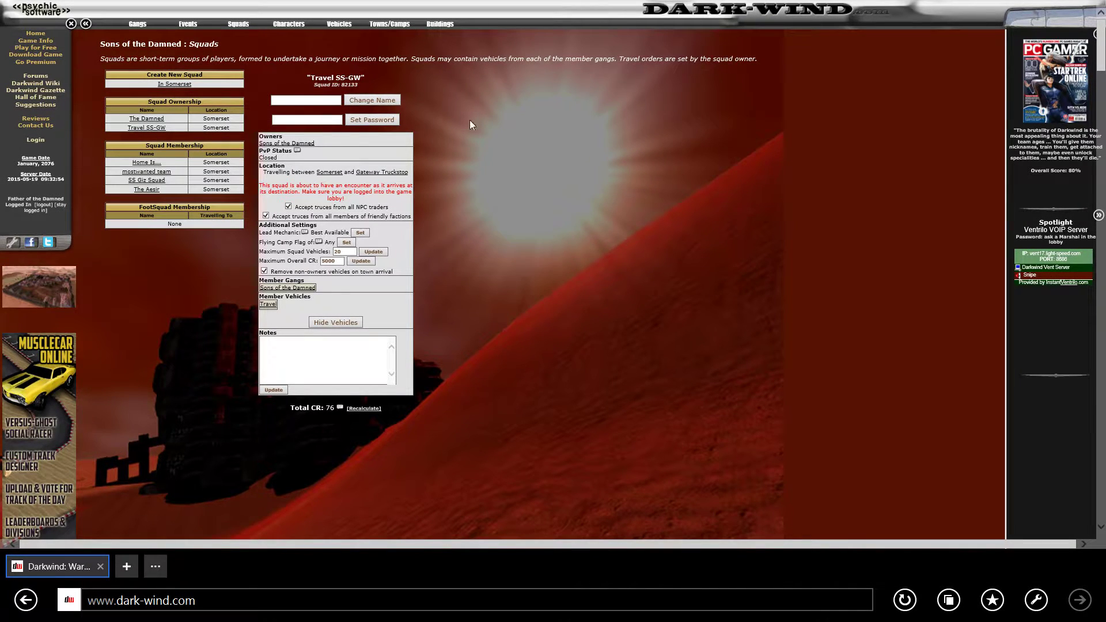
pyautogui.moveTo(484, 264)
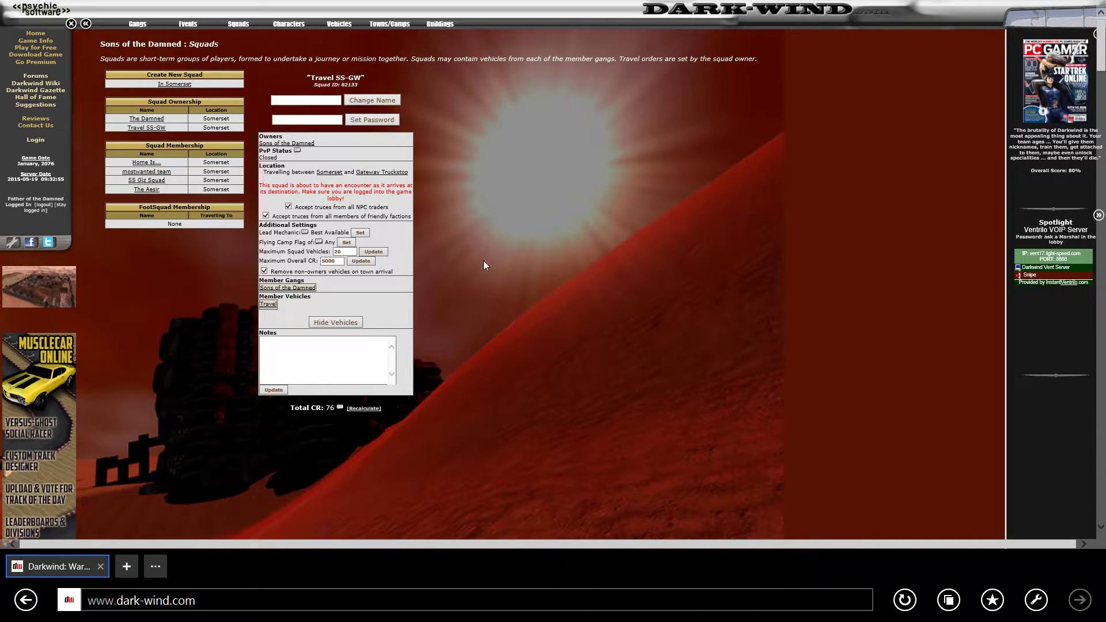
pyautogui.moveTo(459, 330)
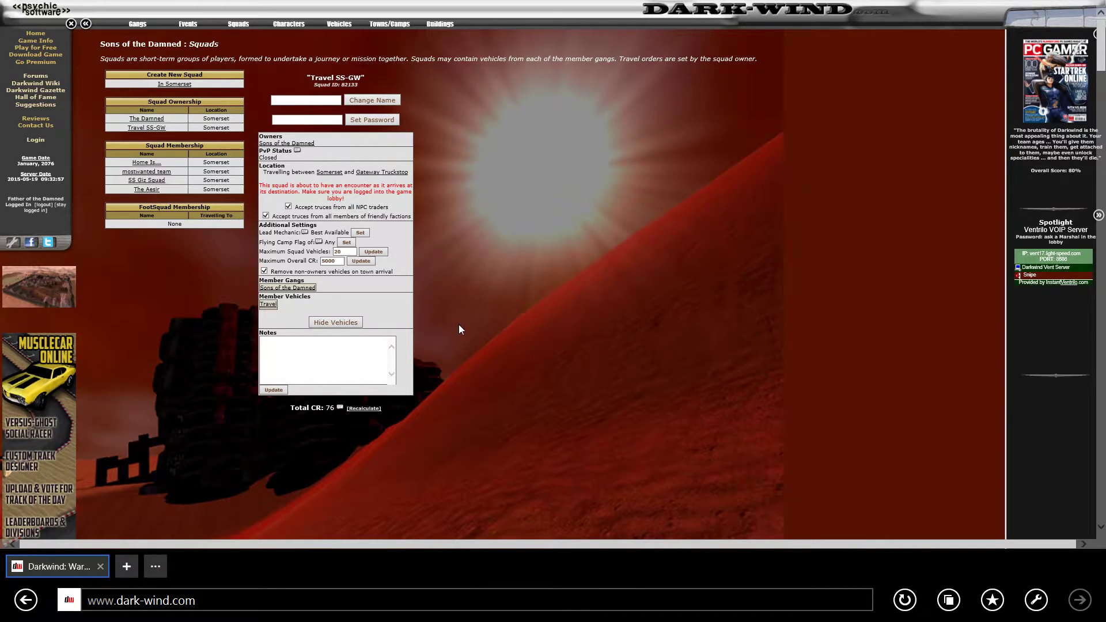
pyautogui.moveTo(471, 344)
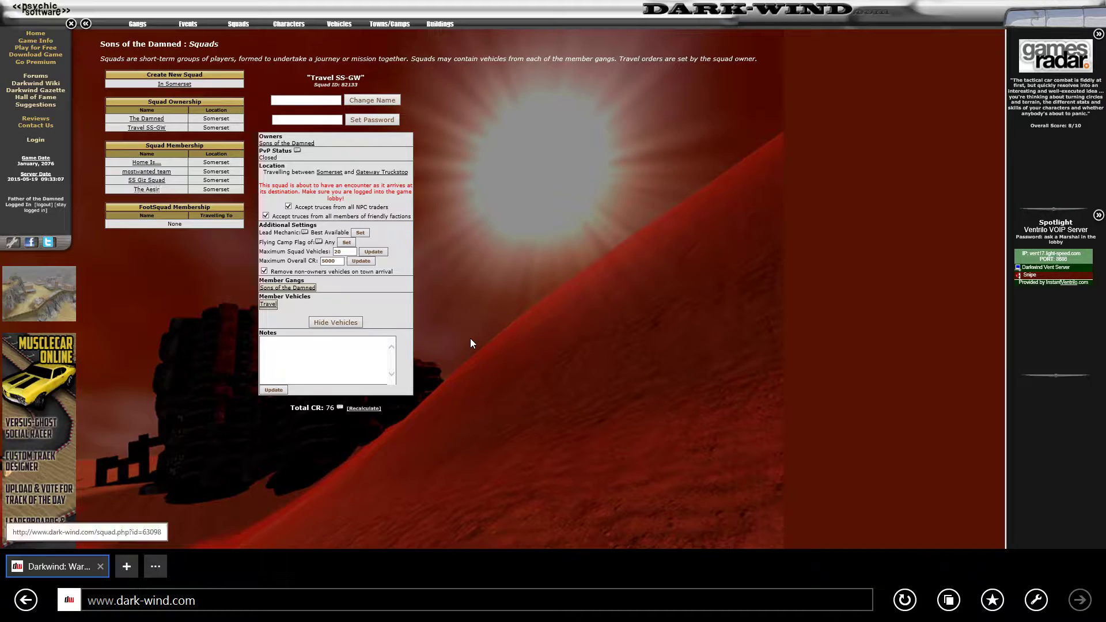
pyautogui.moveTo(57, 565)
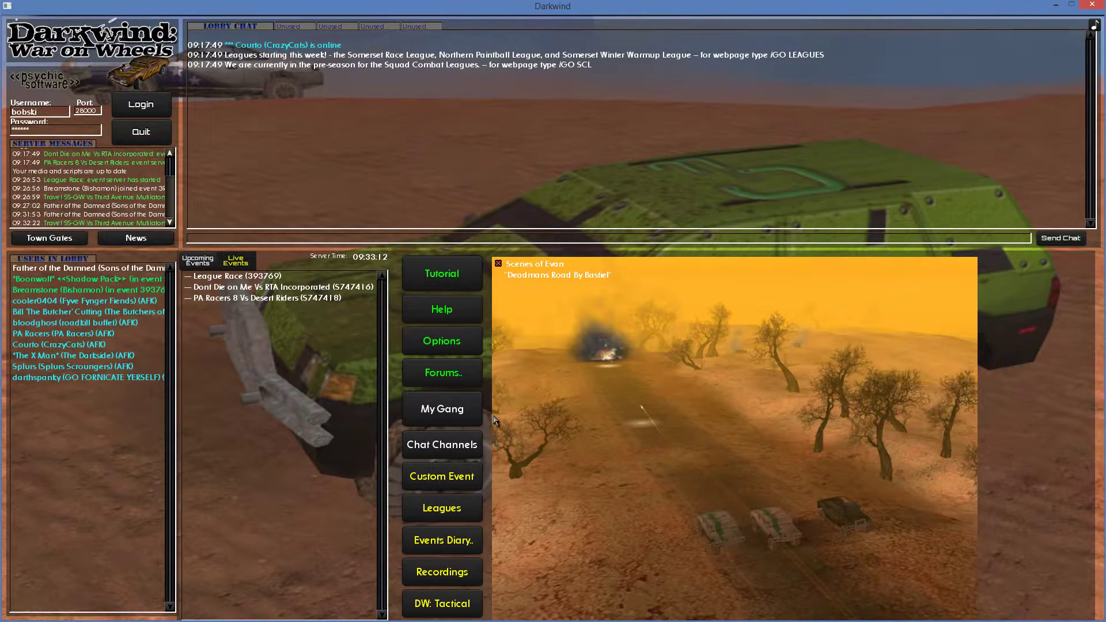
pyautogui.moveTo(400, 392)
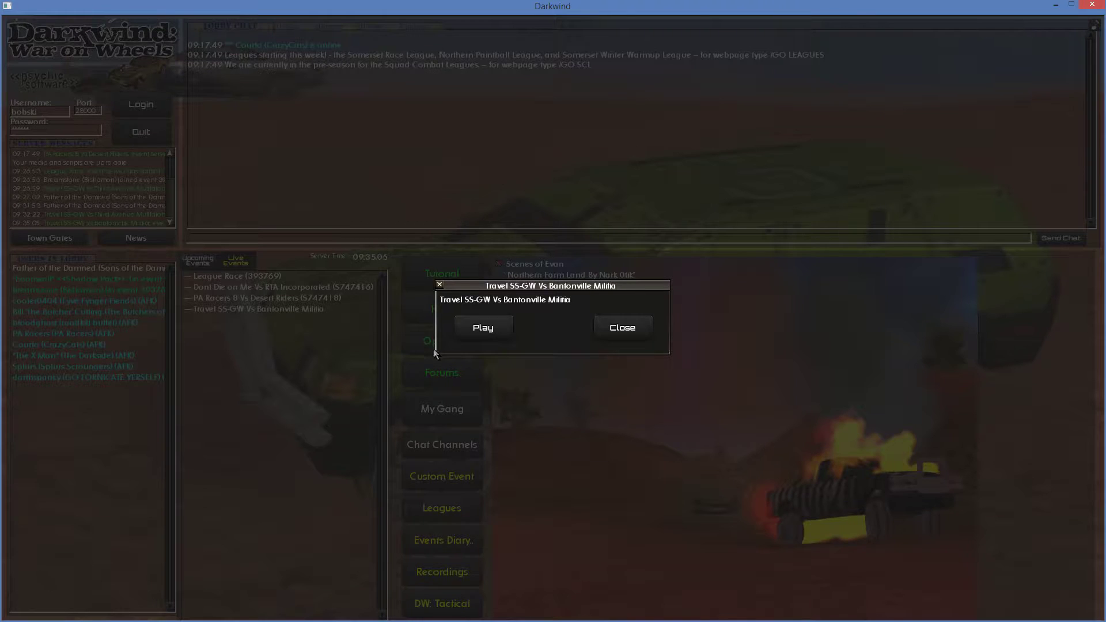
# Select the Travel SS-GW Vs Bantonville Militia entry in Live Events
pyautogui.click(483, 327)
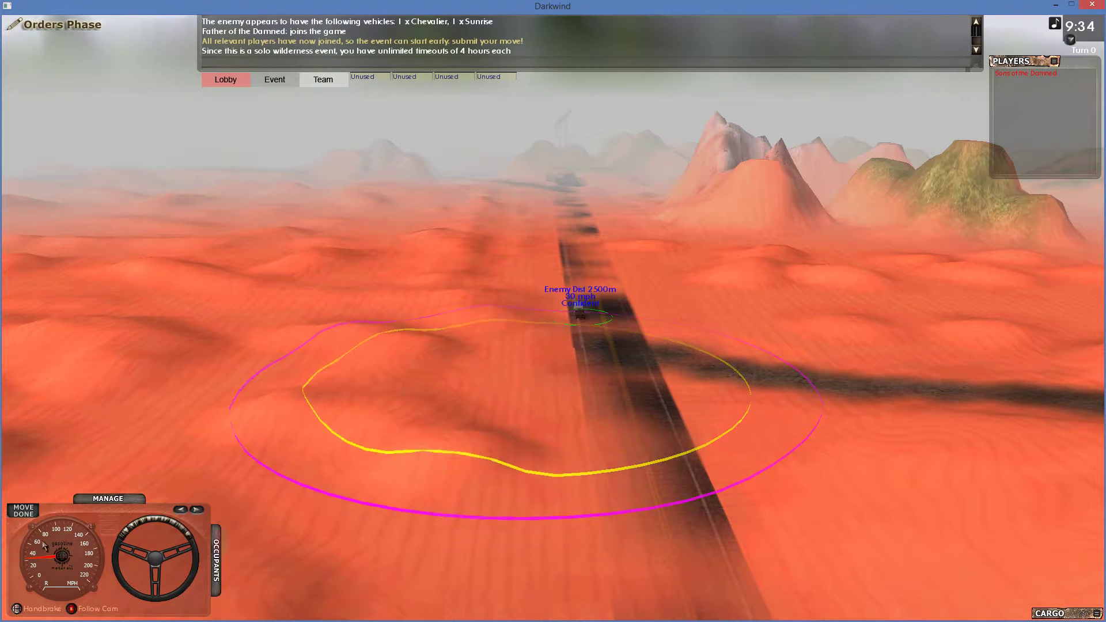
# Submit the travel car's move for the turn with Move Done
pyautogui.click(24, 510)
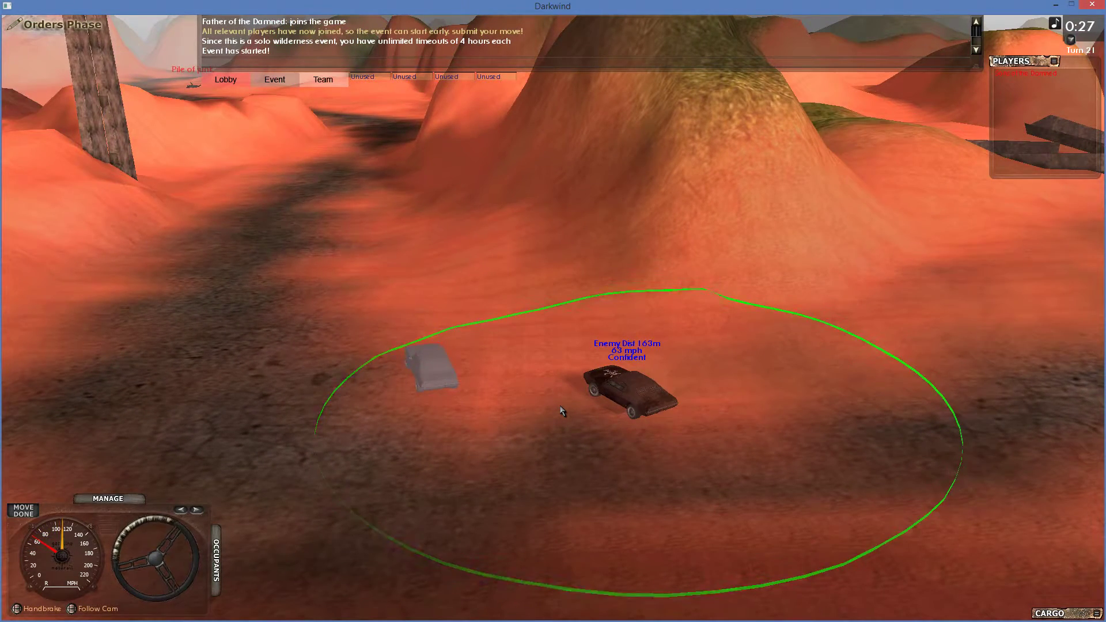
# Submit two more turns' moves through the hills with Move Done
pyautogui.click(22, 509)
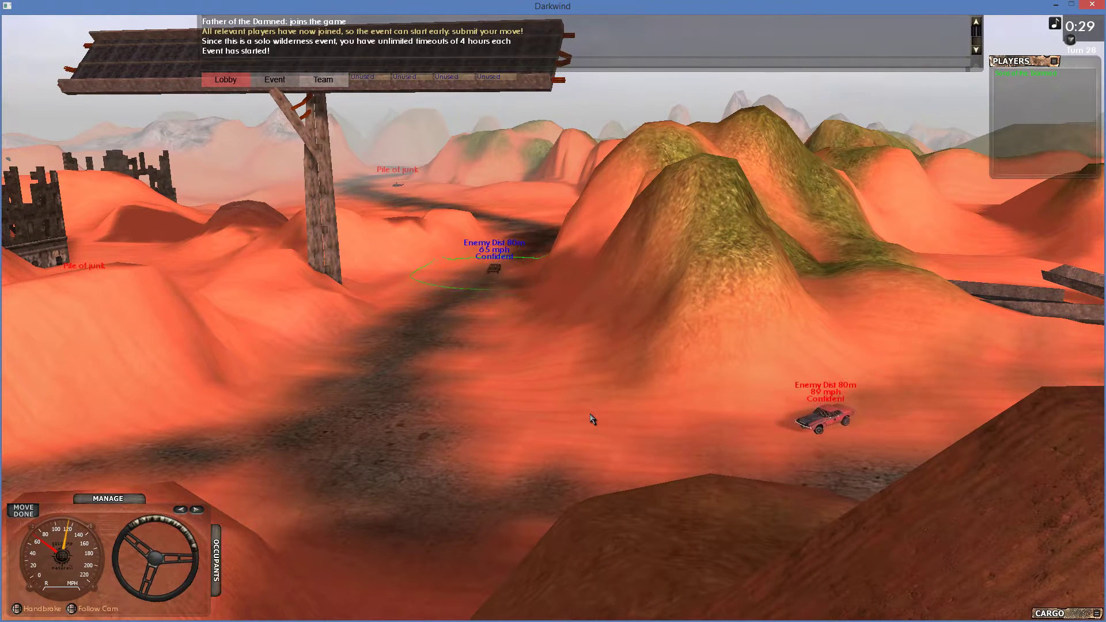
pyautogui.click(23, 510)
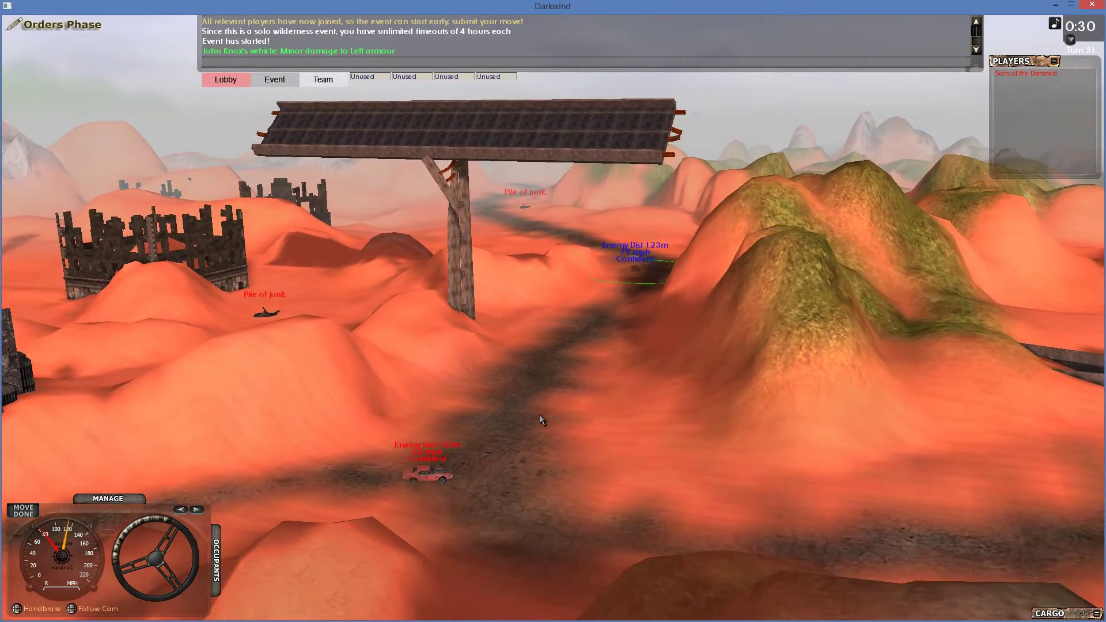
pyautogui.moveTo(496, 372)
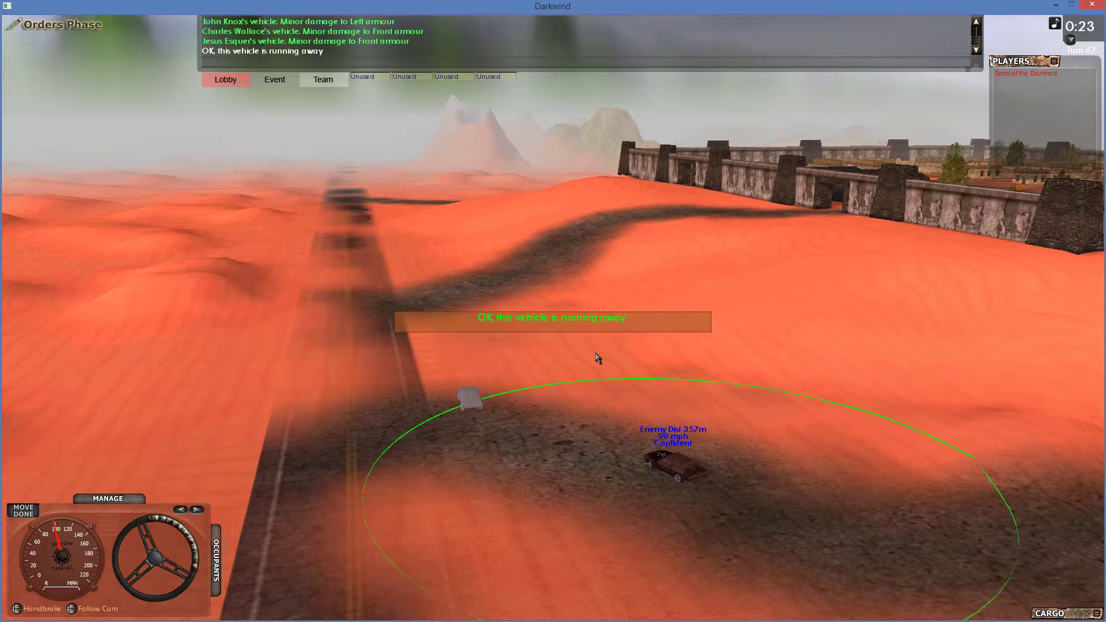
# Choose 'Let non-demoralised enemies escape!' from the event options menu
pyautogui.click(7, 6)
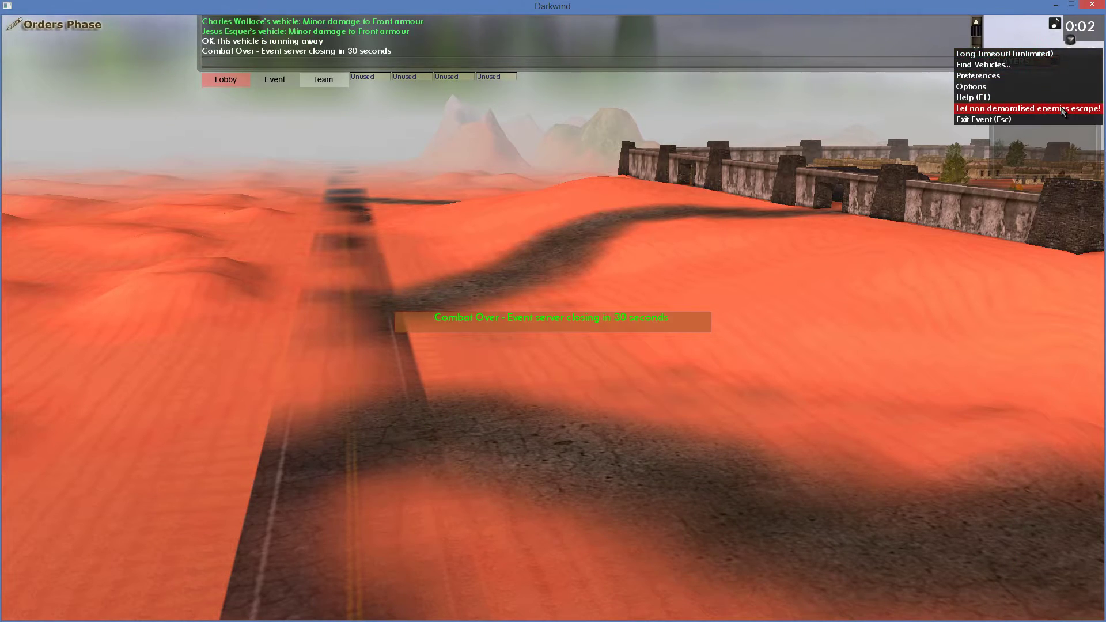
pyautogui.click(982, 118)
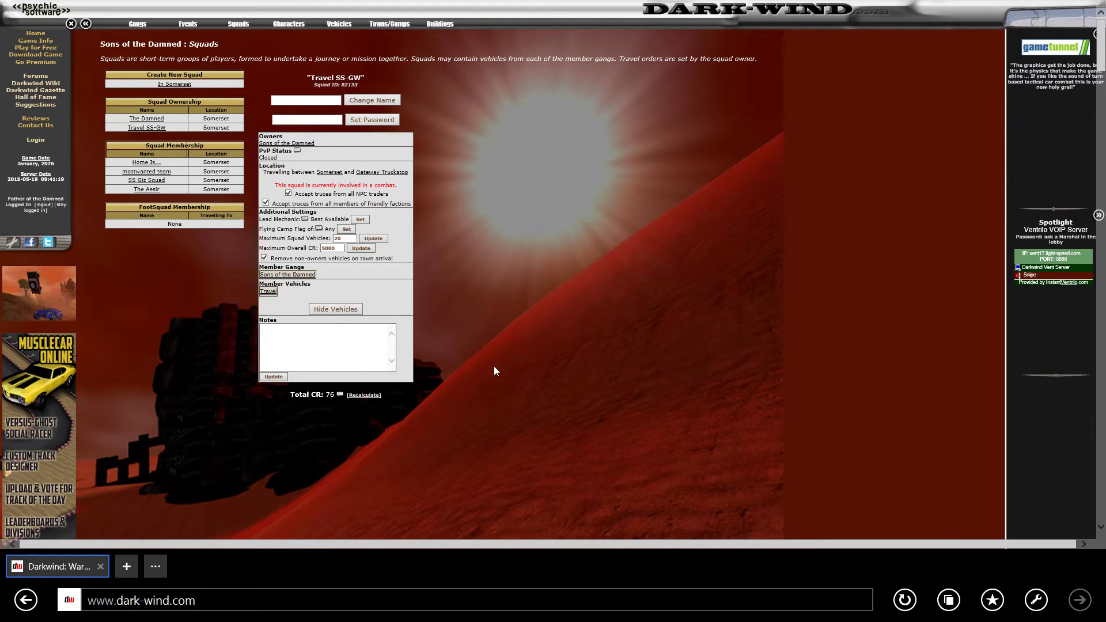
pyautogui.moveTo(589, 384)
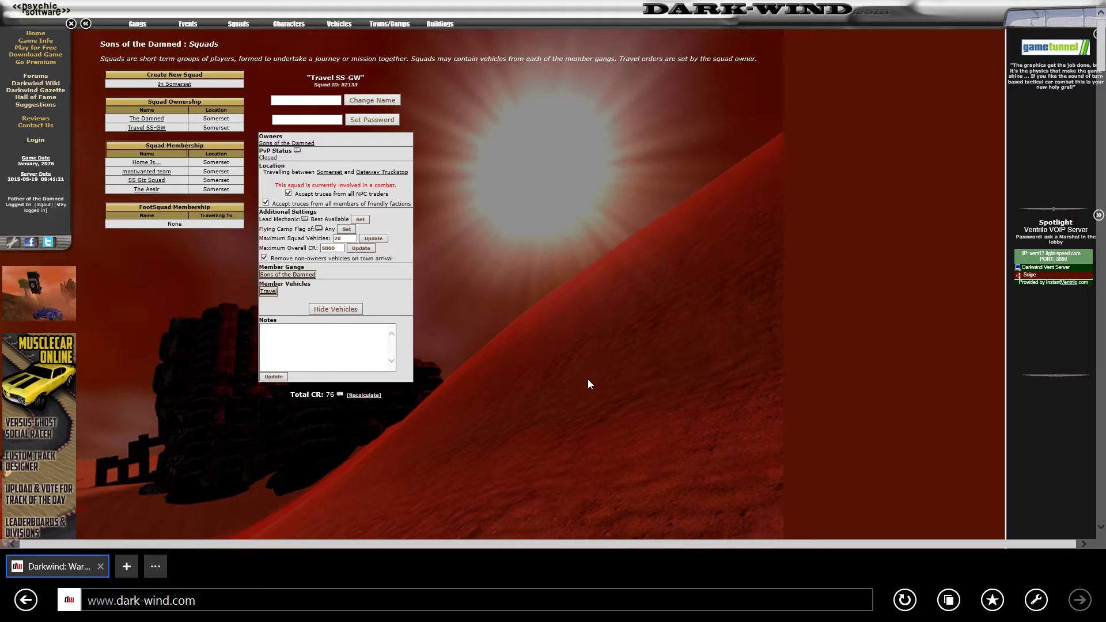
pyautogui.moveTo(596, 358)
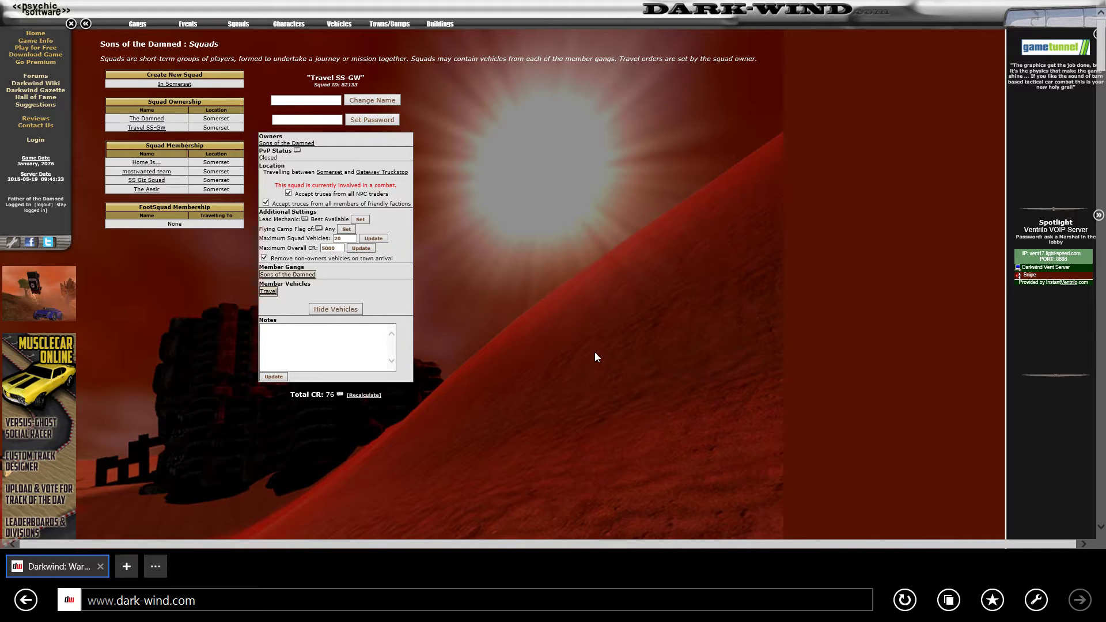
pyautogui.moveTo(595, 369)
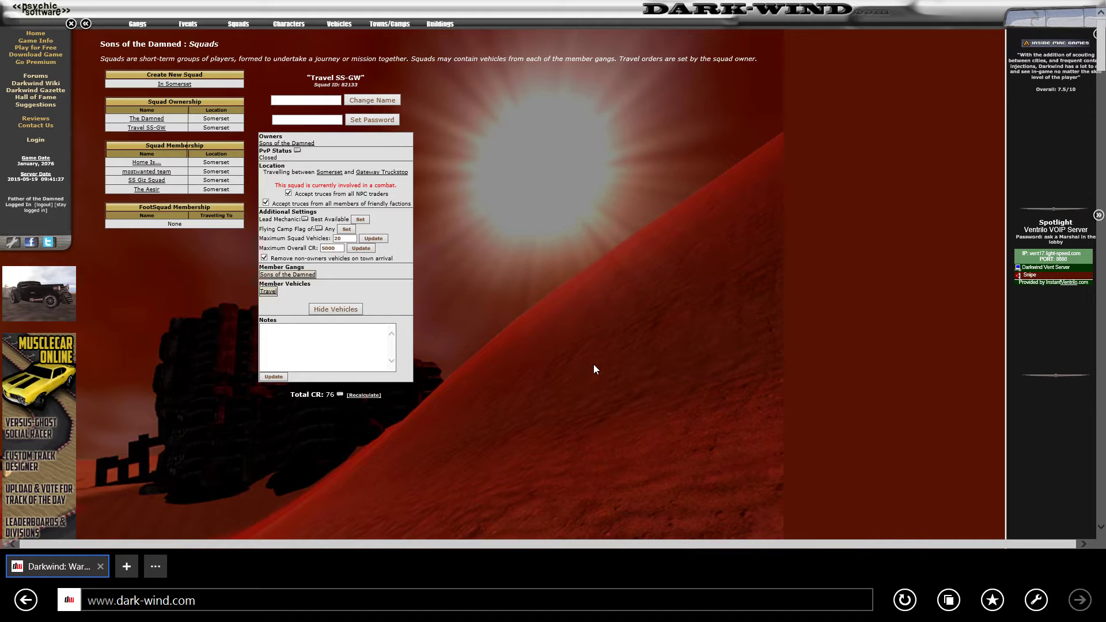
pyautogui.moveTo(595, 275)
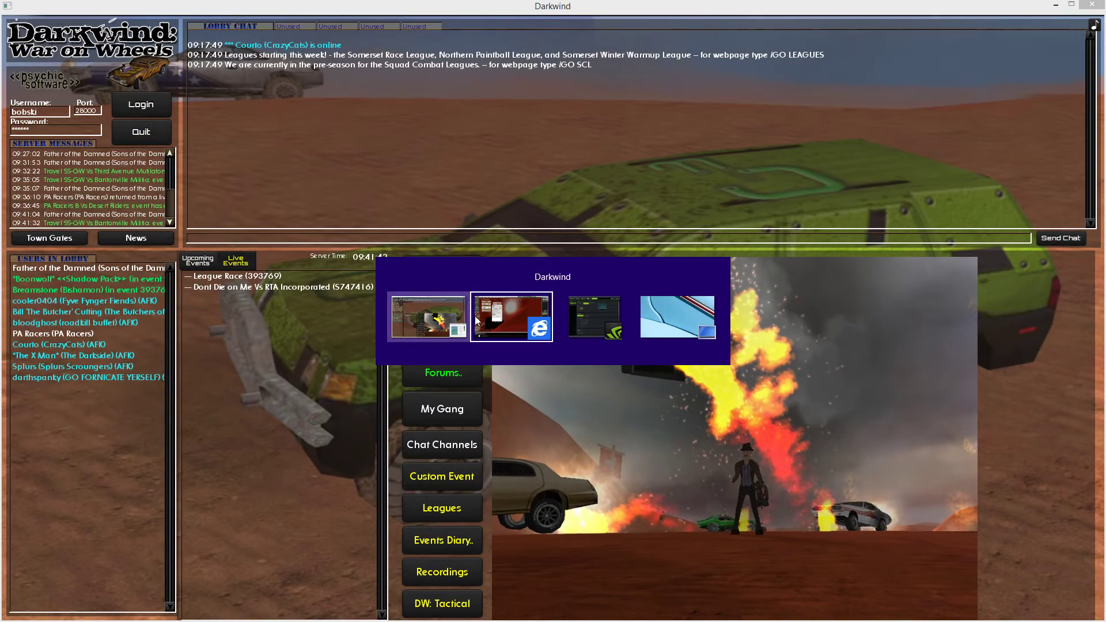
pyautogui.click(510, 317)
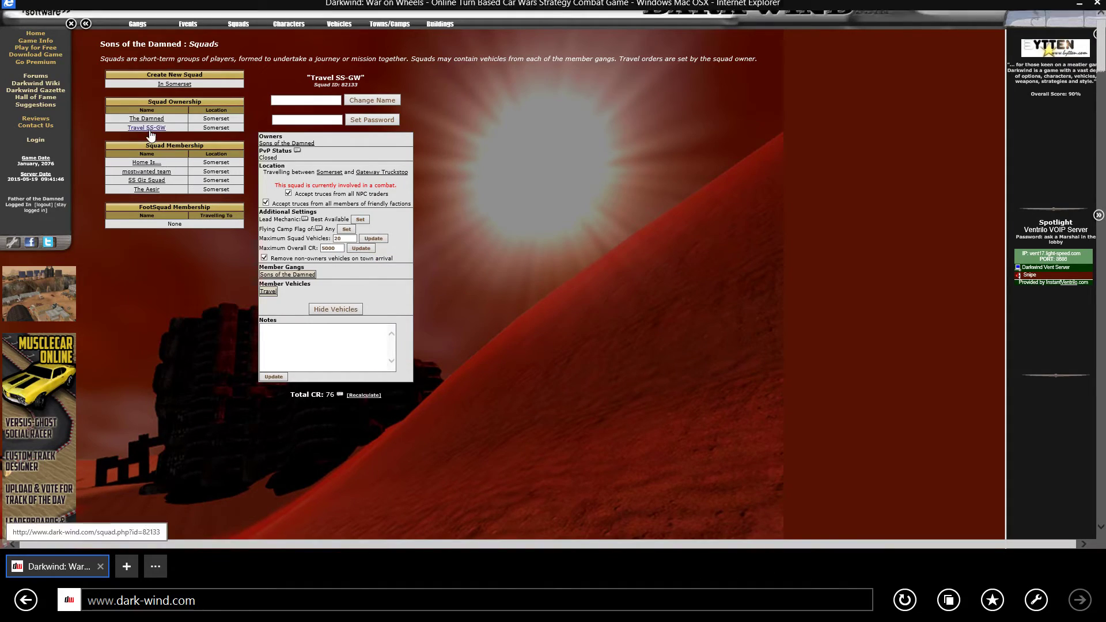
pyautogui.click(146, 128)
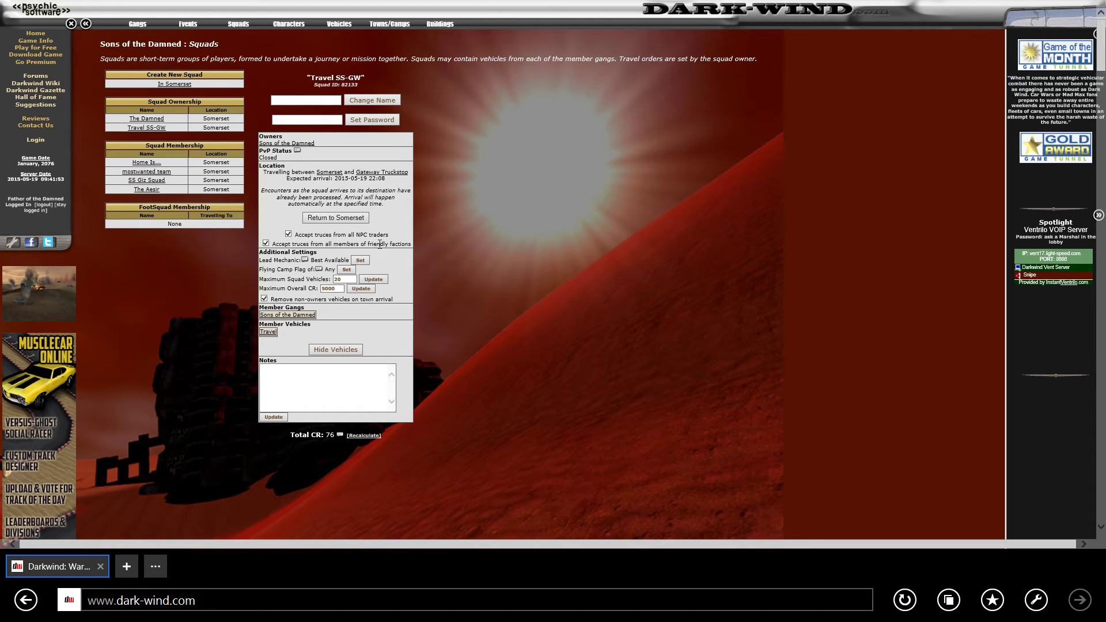
pyautogui.moveTo(403, 219)
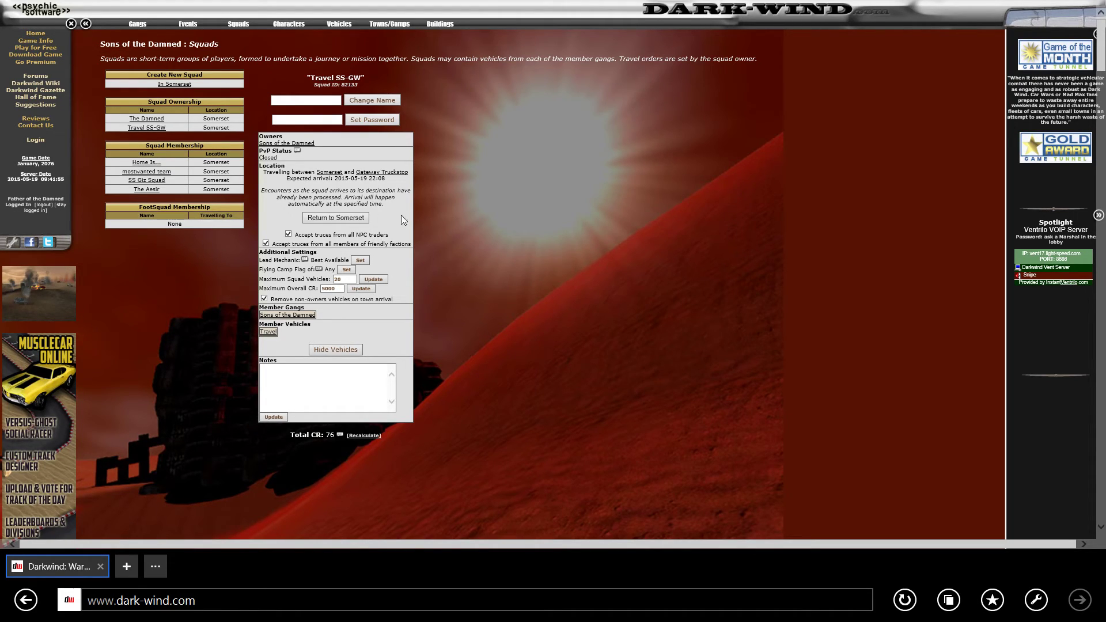
pyautogui.moveTo(507, 221)
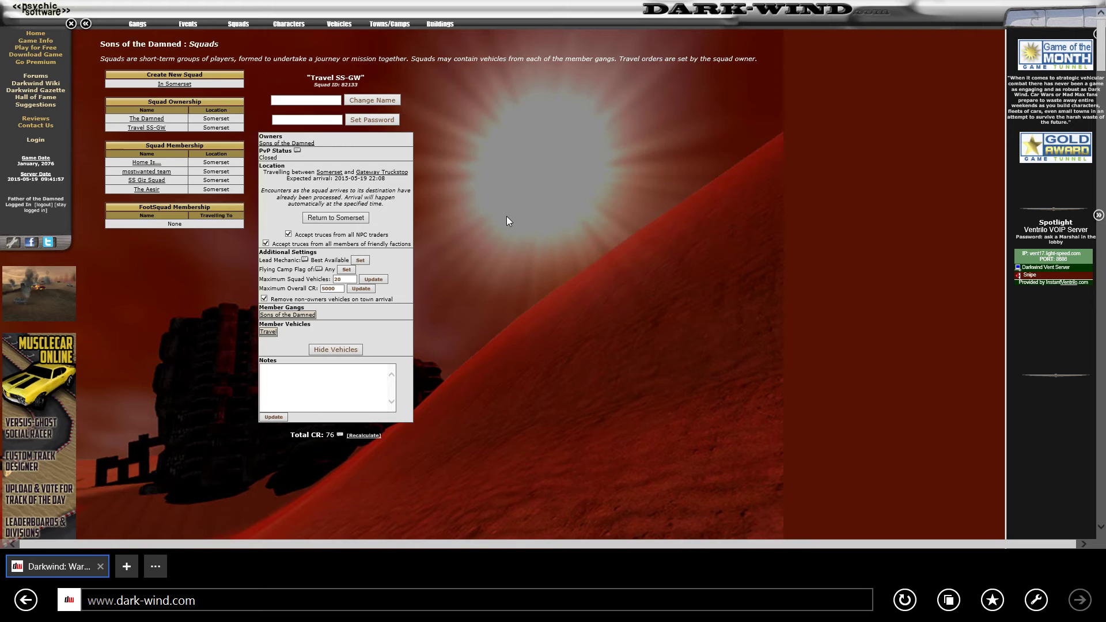